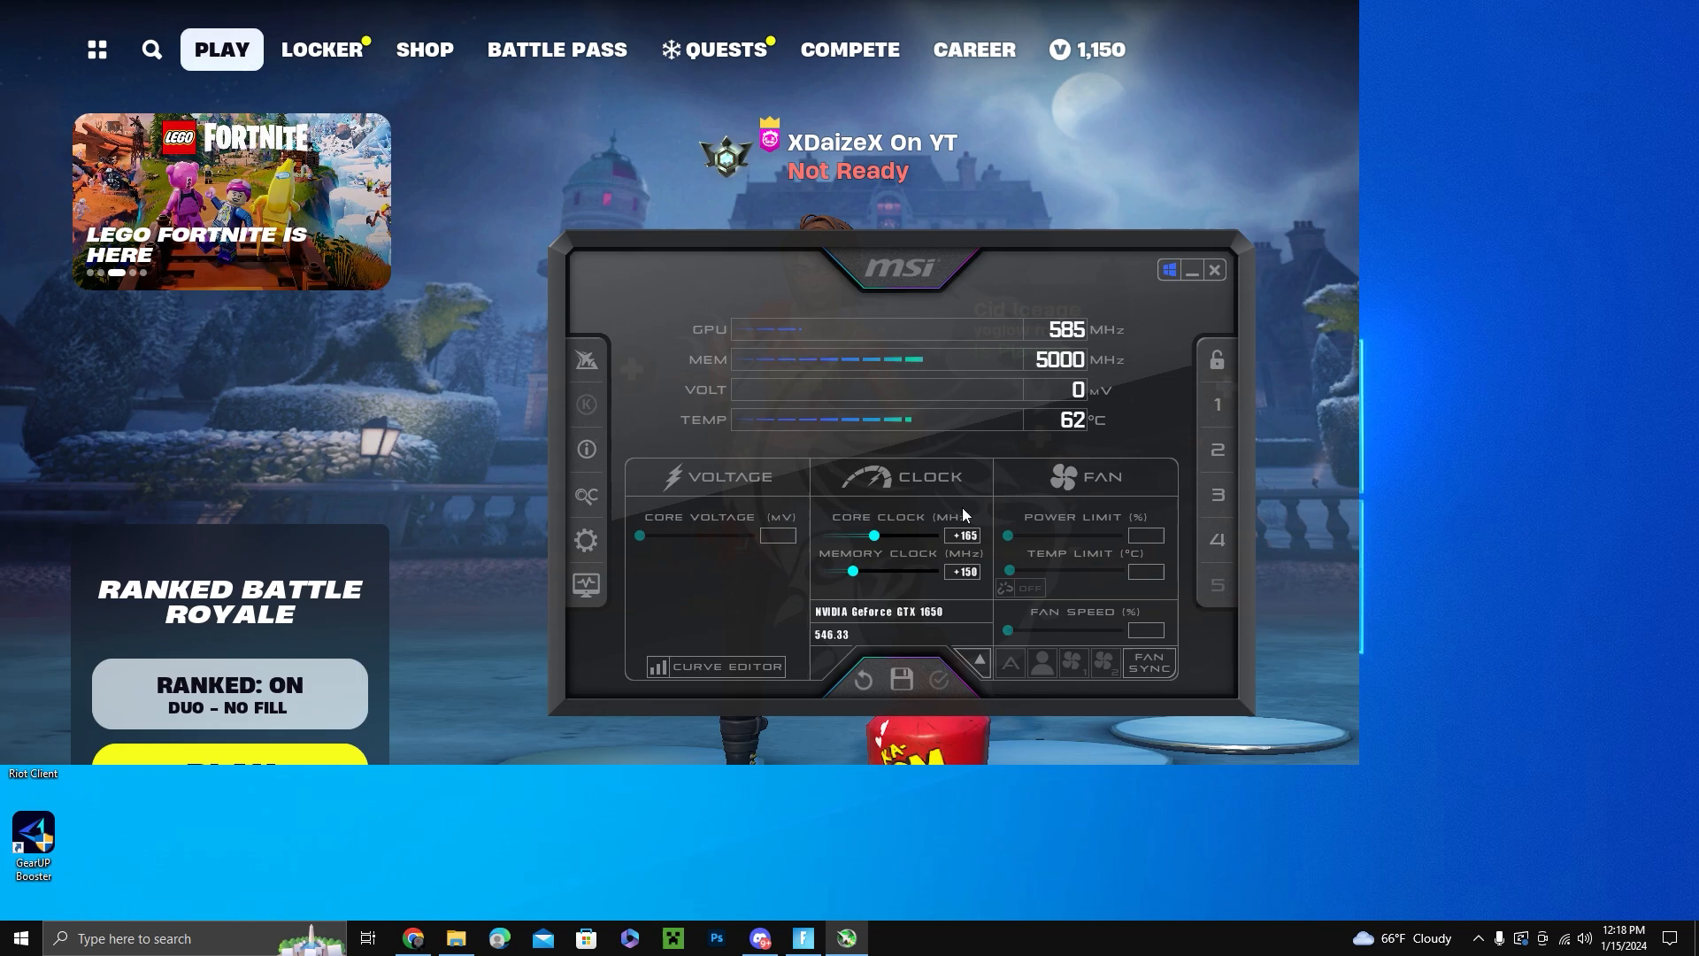
mouse_move(968, 494)
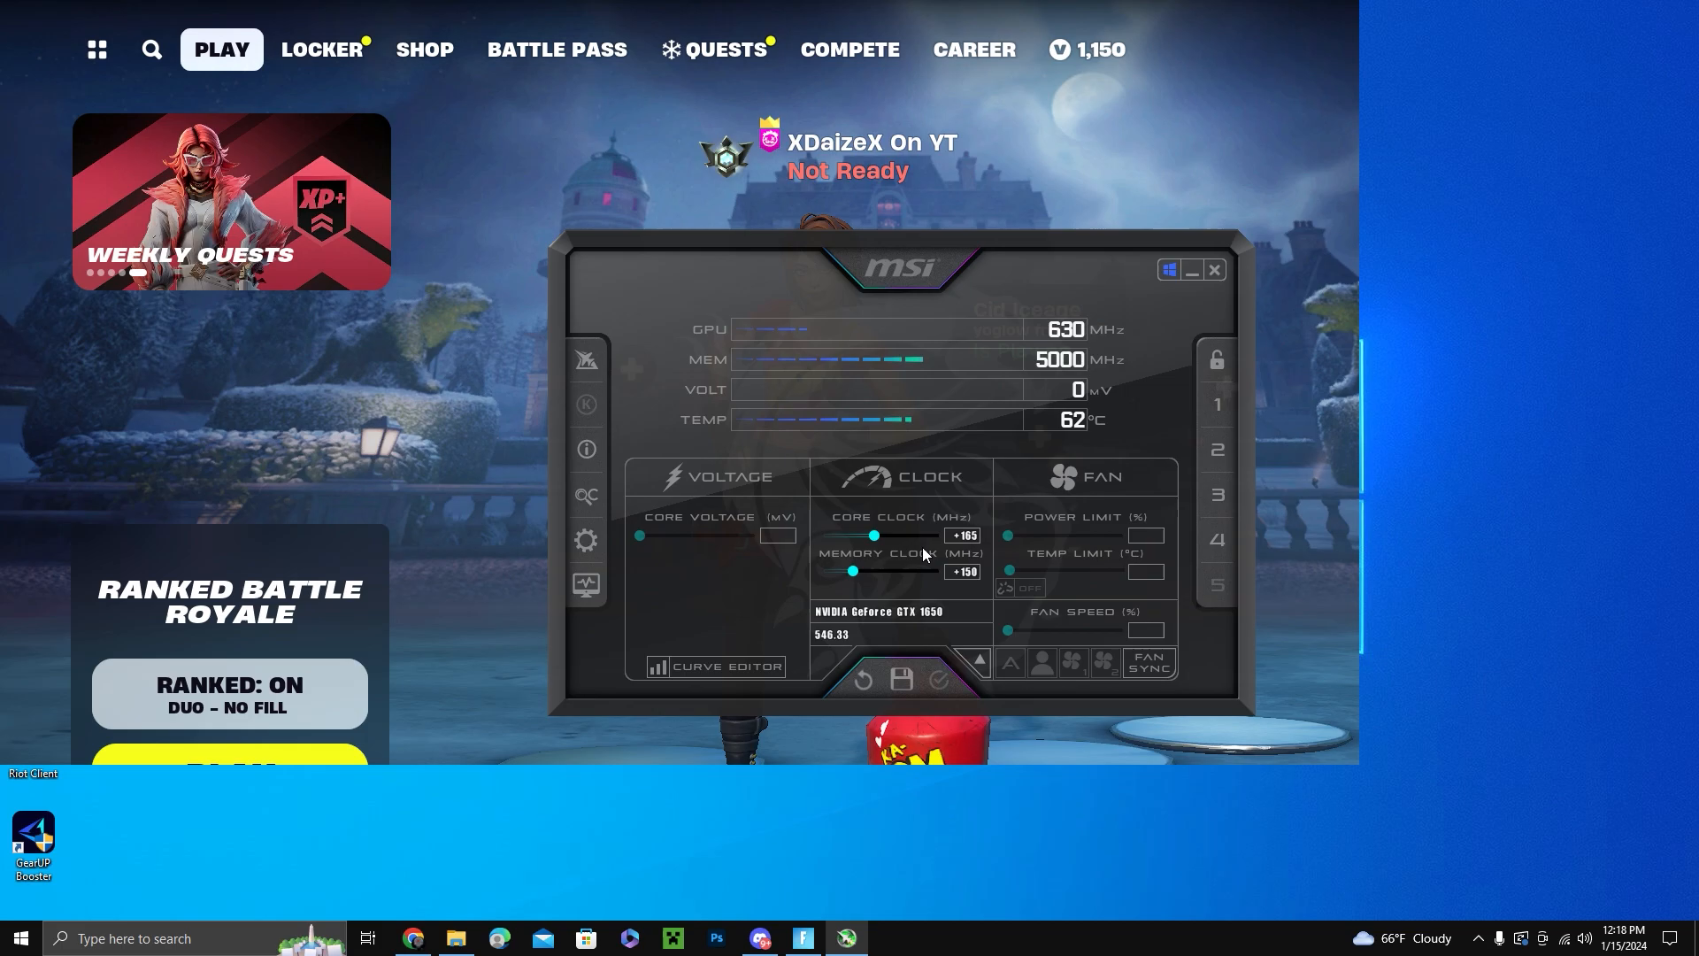
mouse_move(935, 526)
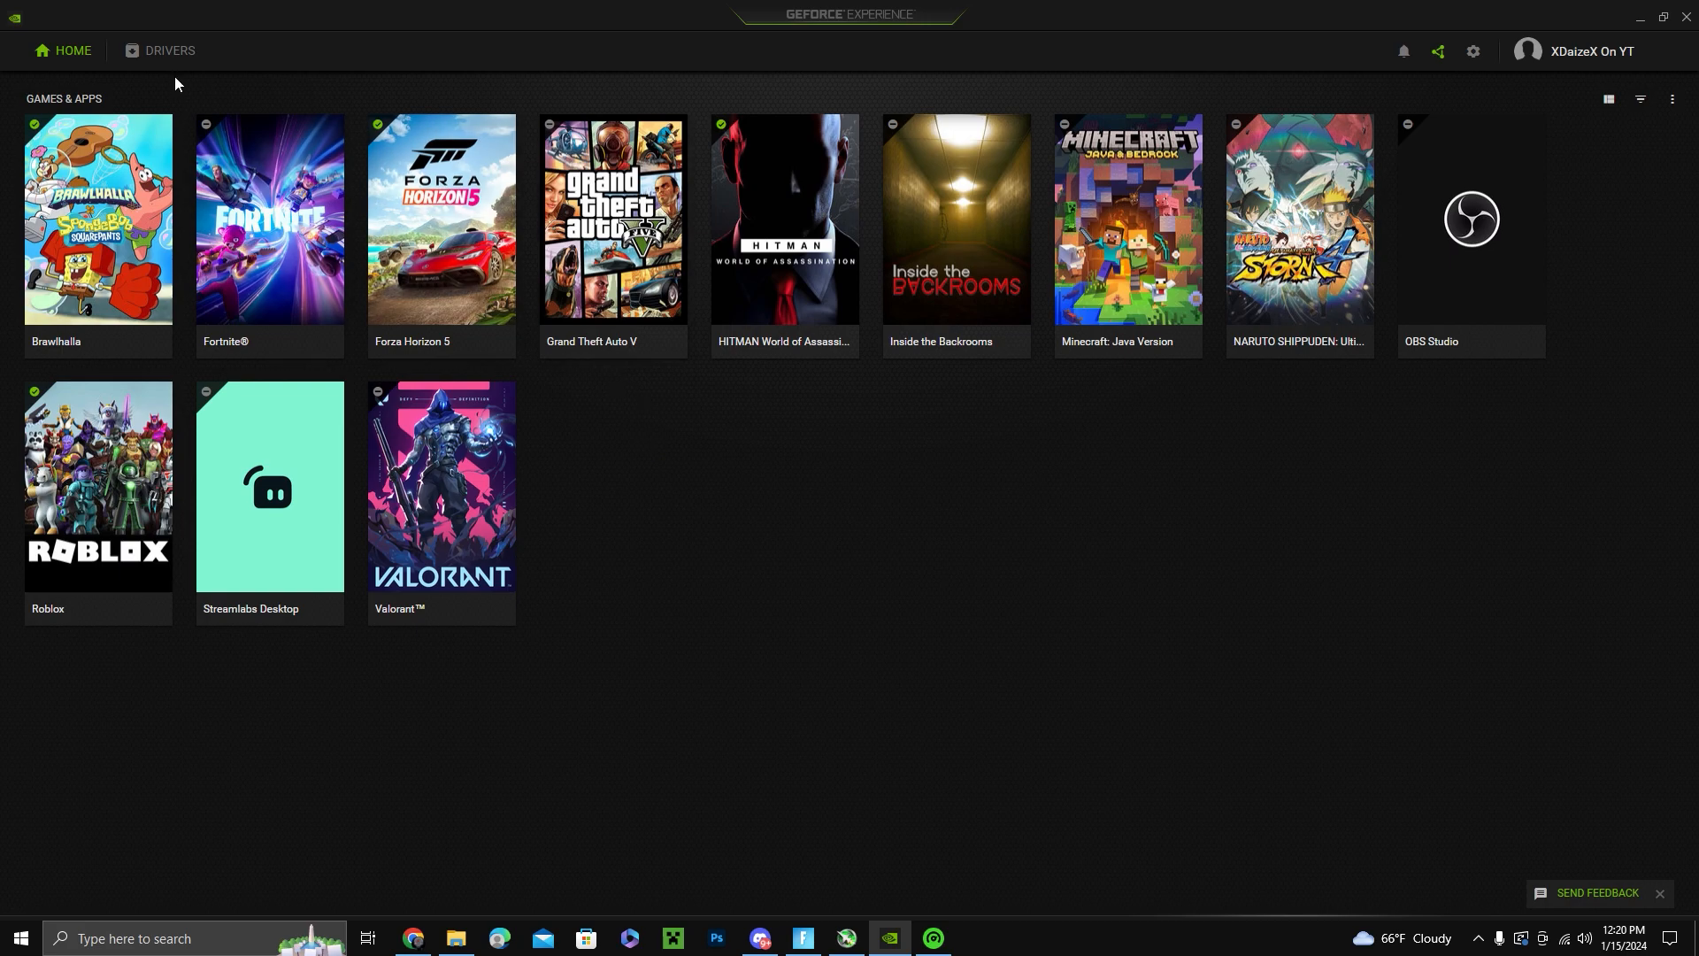
Step: Confirm Game Ready Driver 546.33 is installed on the GeForce Experience drivers page
click(170, 49)
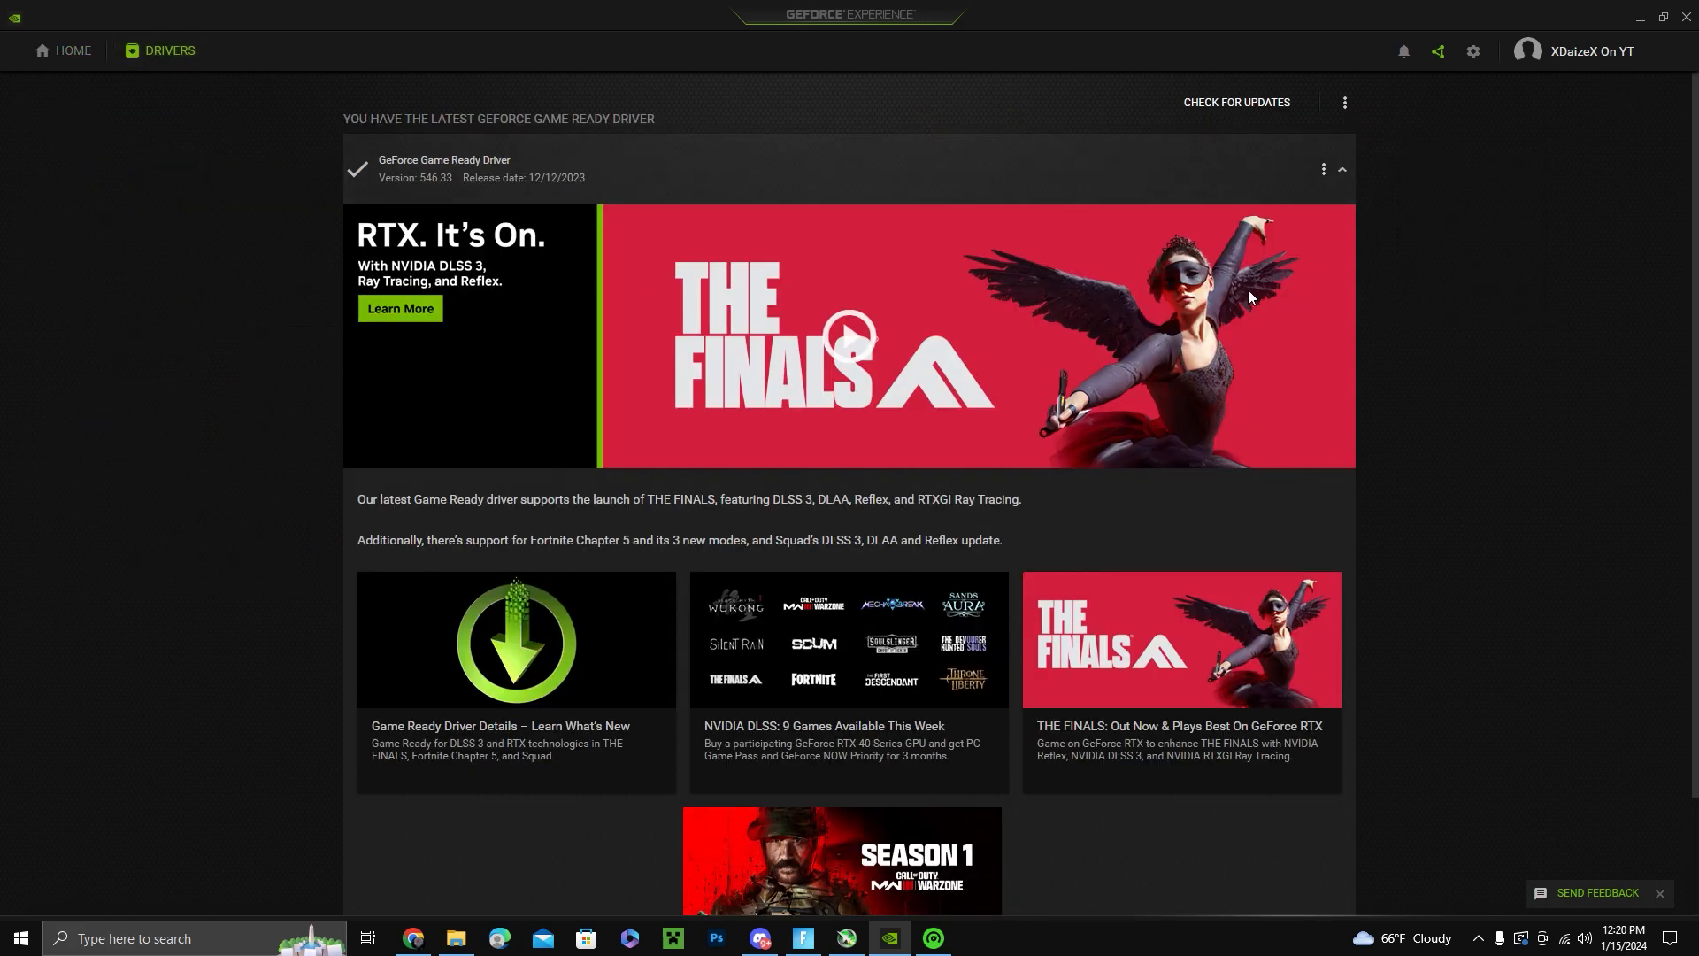
mouse_move(954, 213)
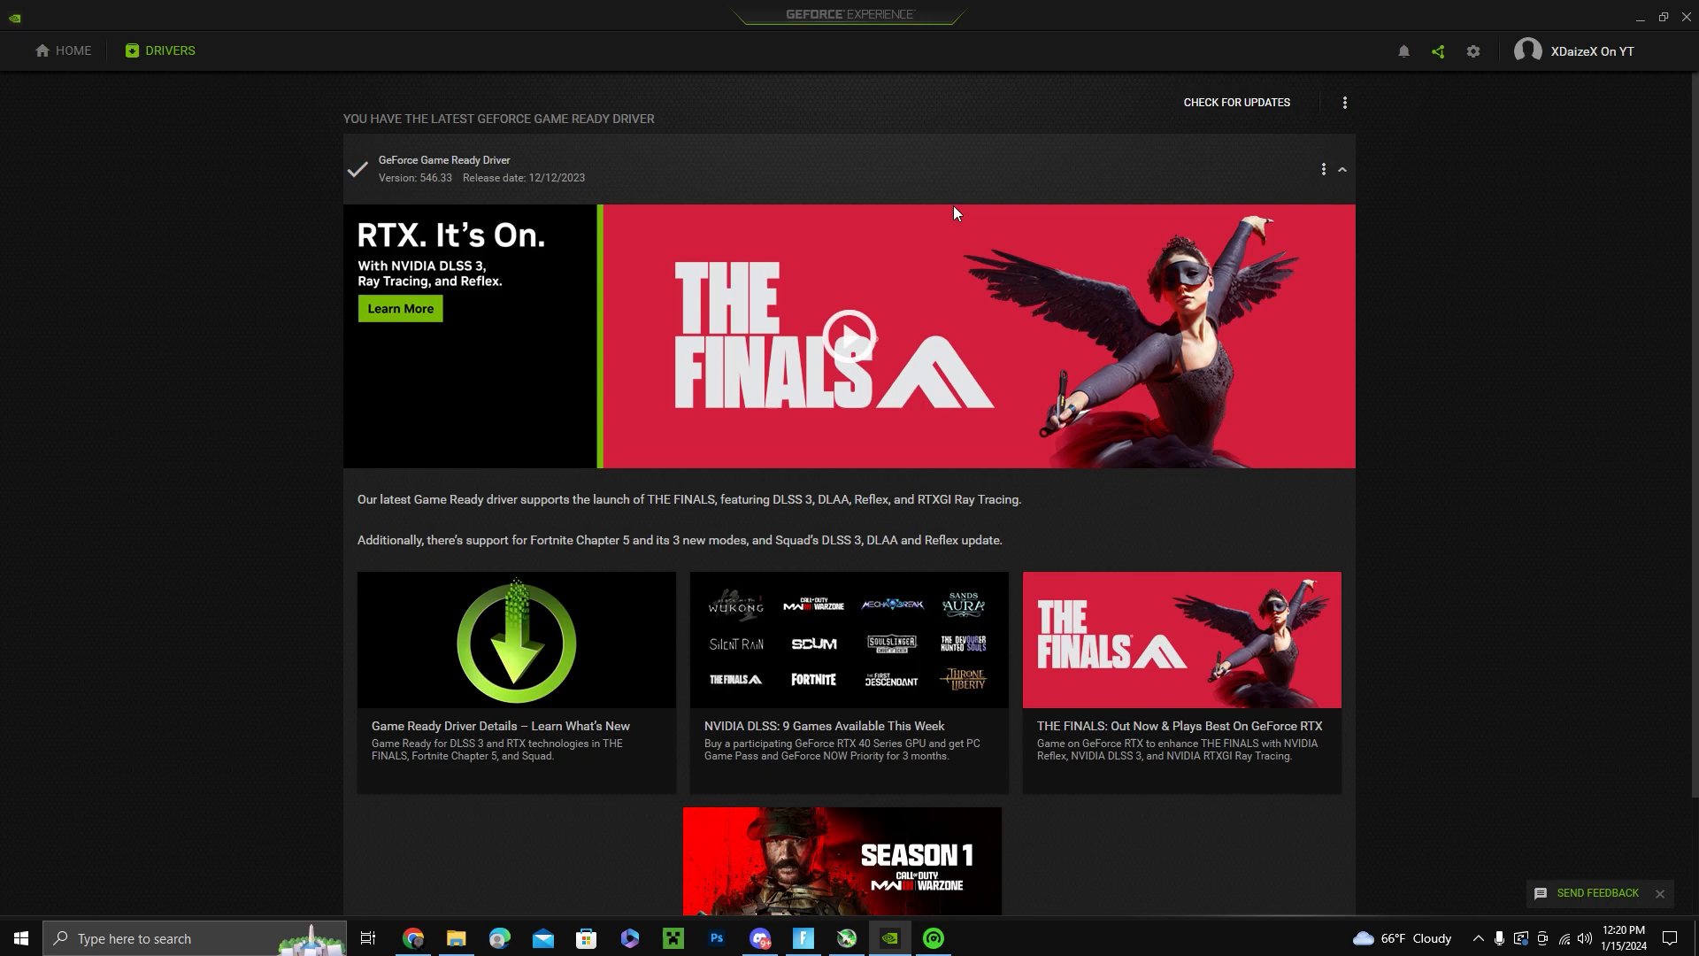
mouse_move(1191, 194)
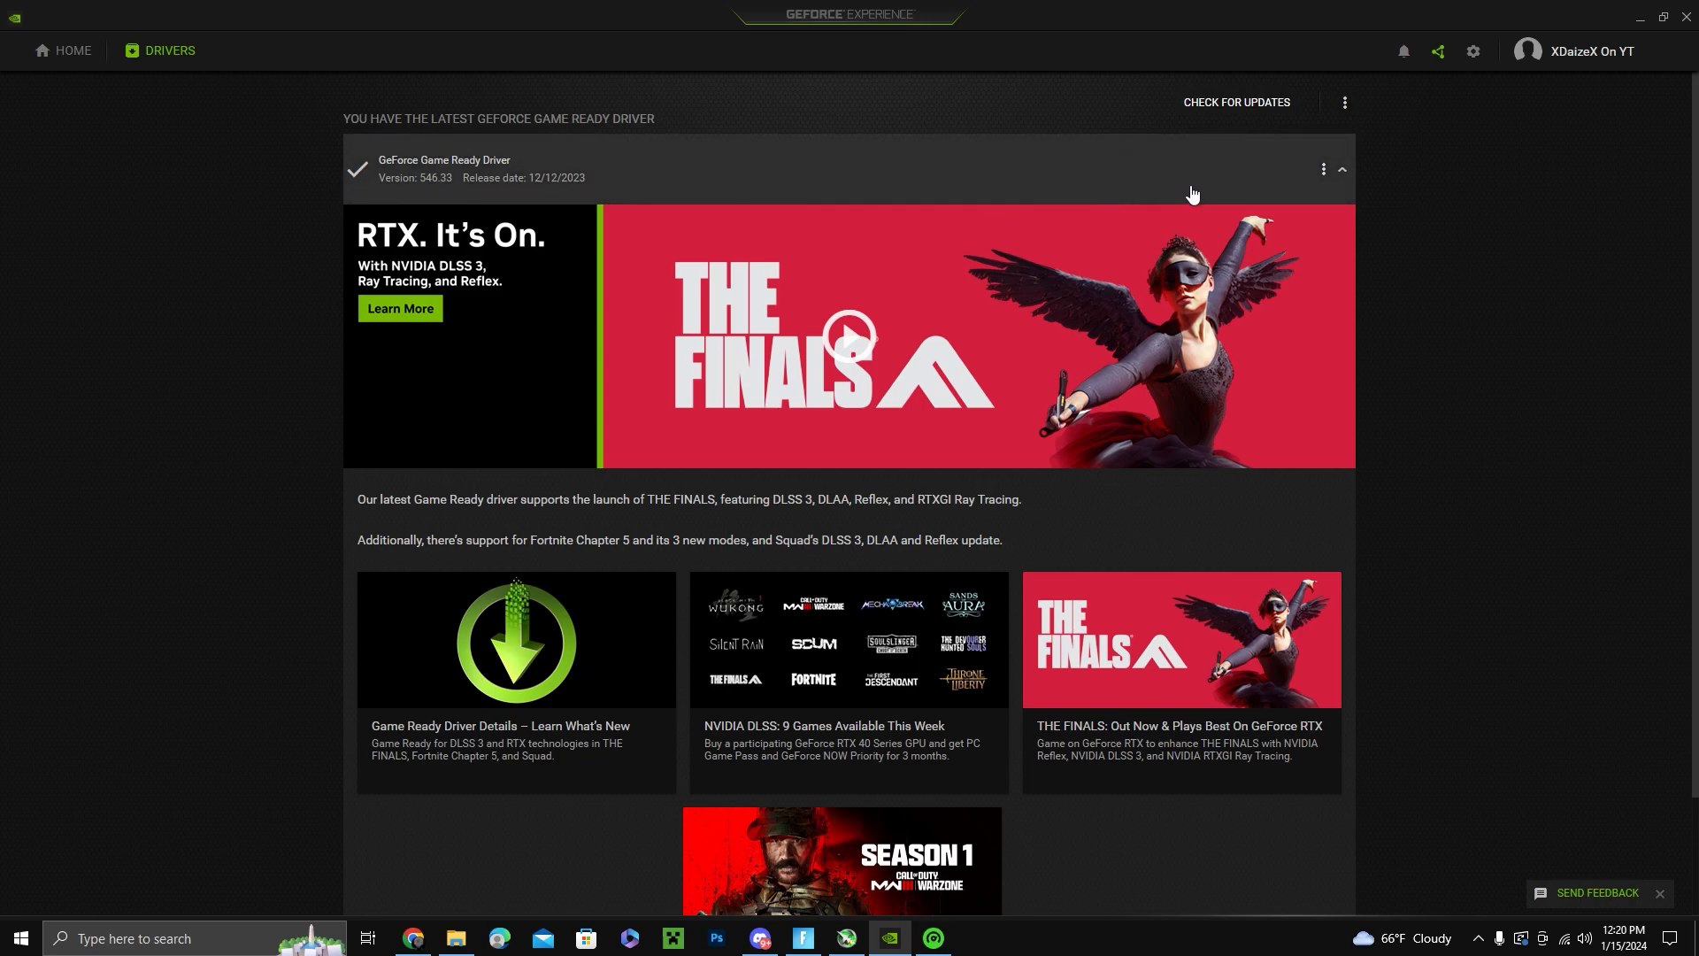
mouse_move(865, 177)
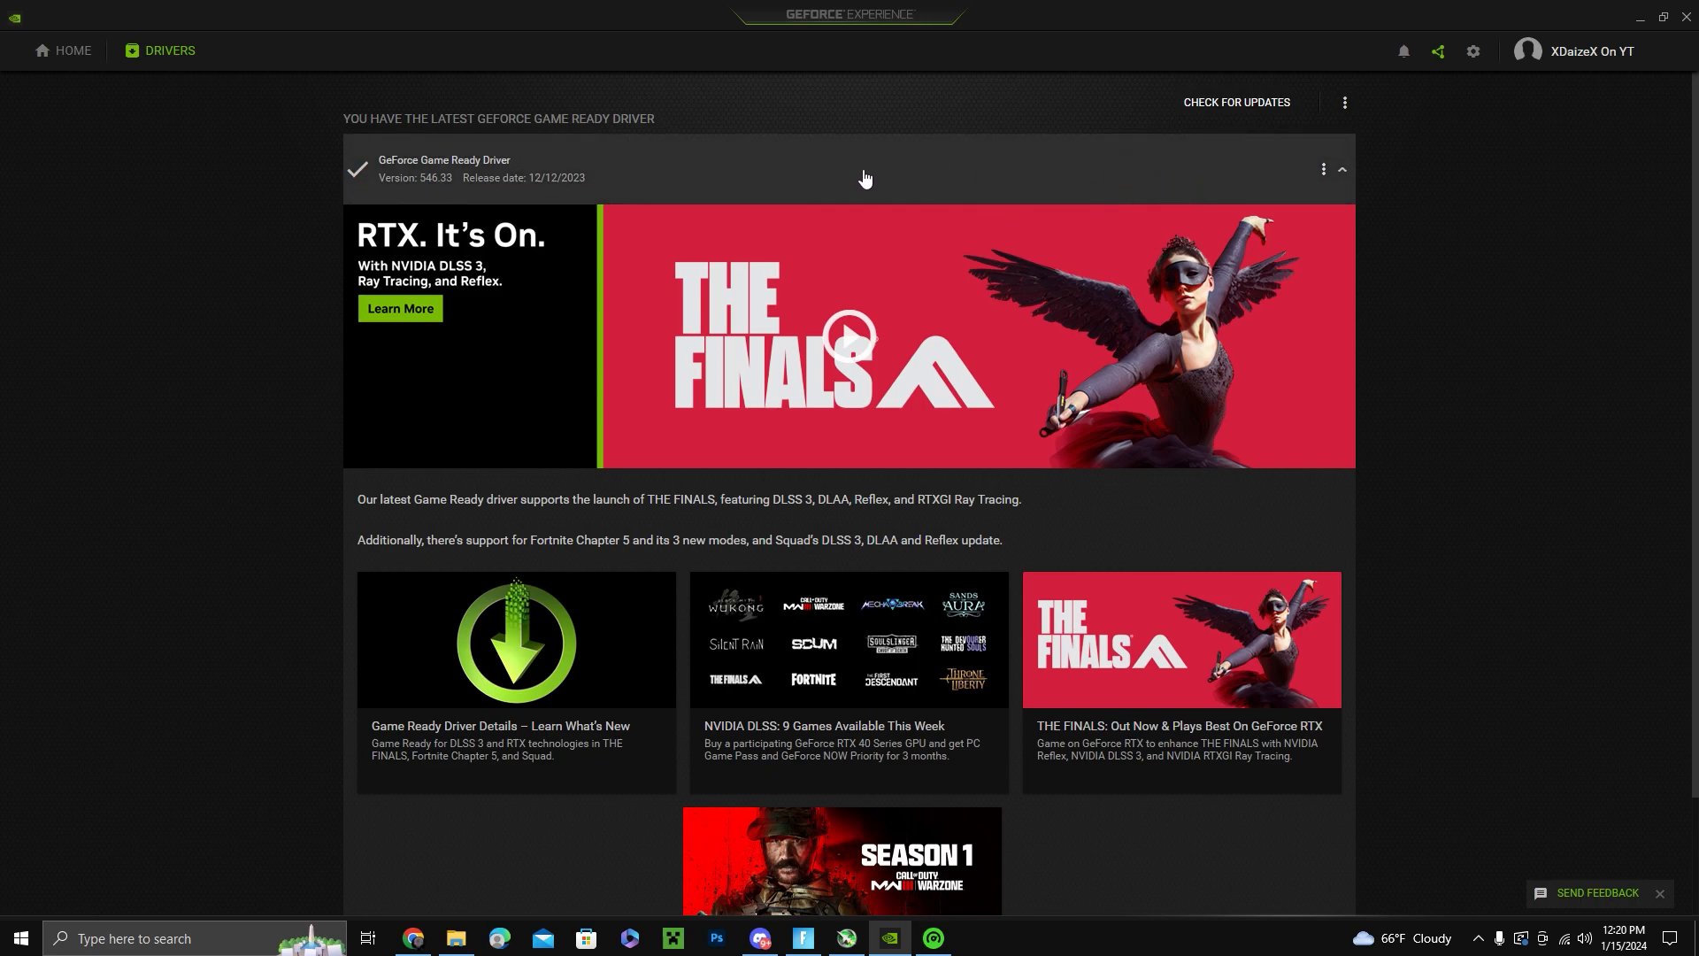
mouse_move(605, 182)
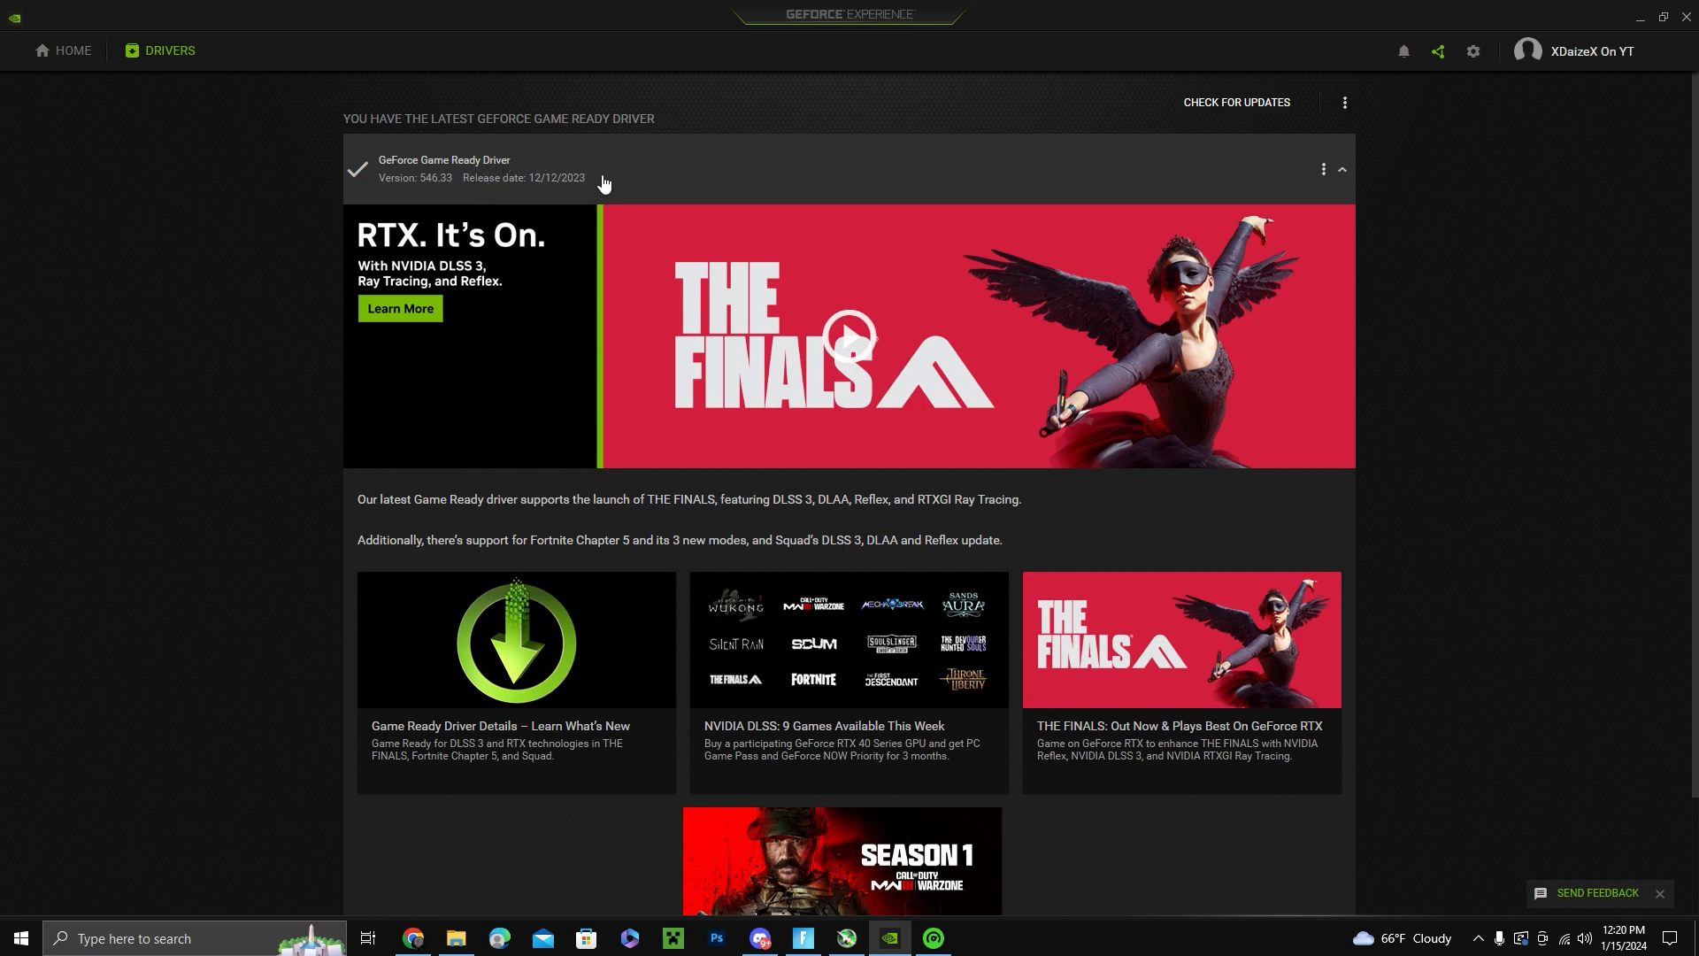
mouse_move(566, 179)
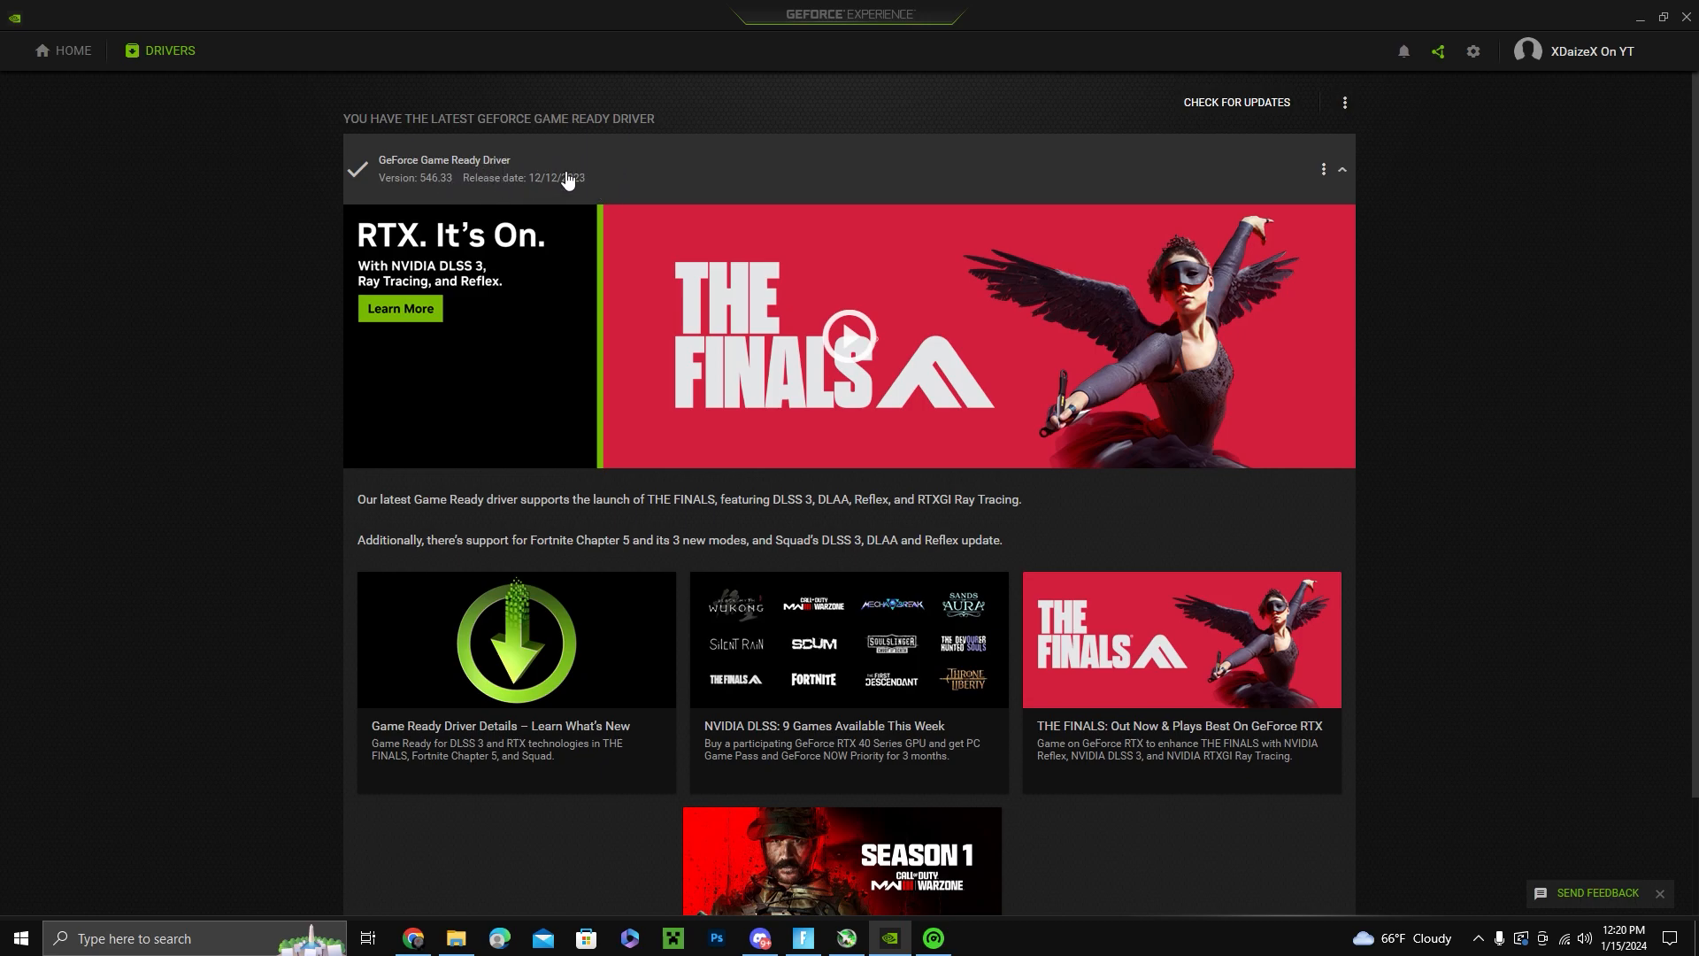
Step: Bring up Razer Cortex and switch to its Game Booster page showing 22 of 81 items to optimize
click(929, 946)
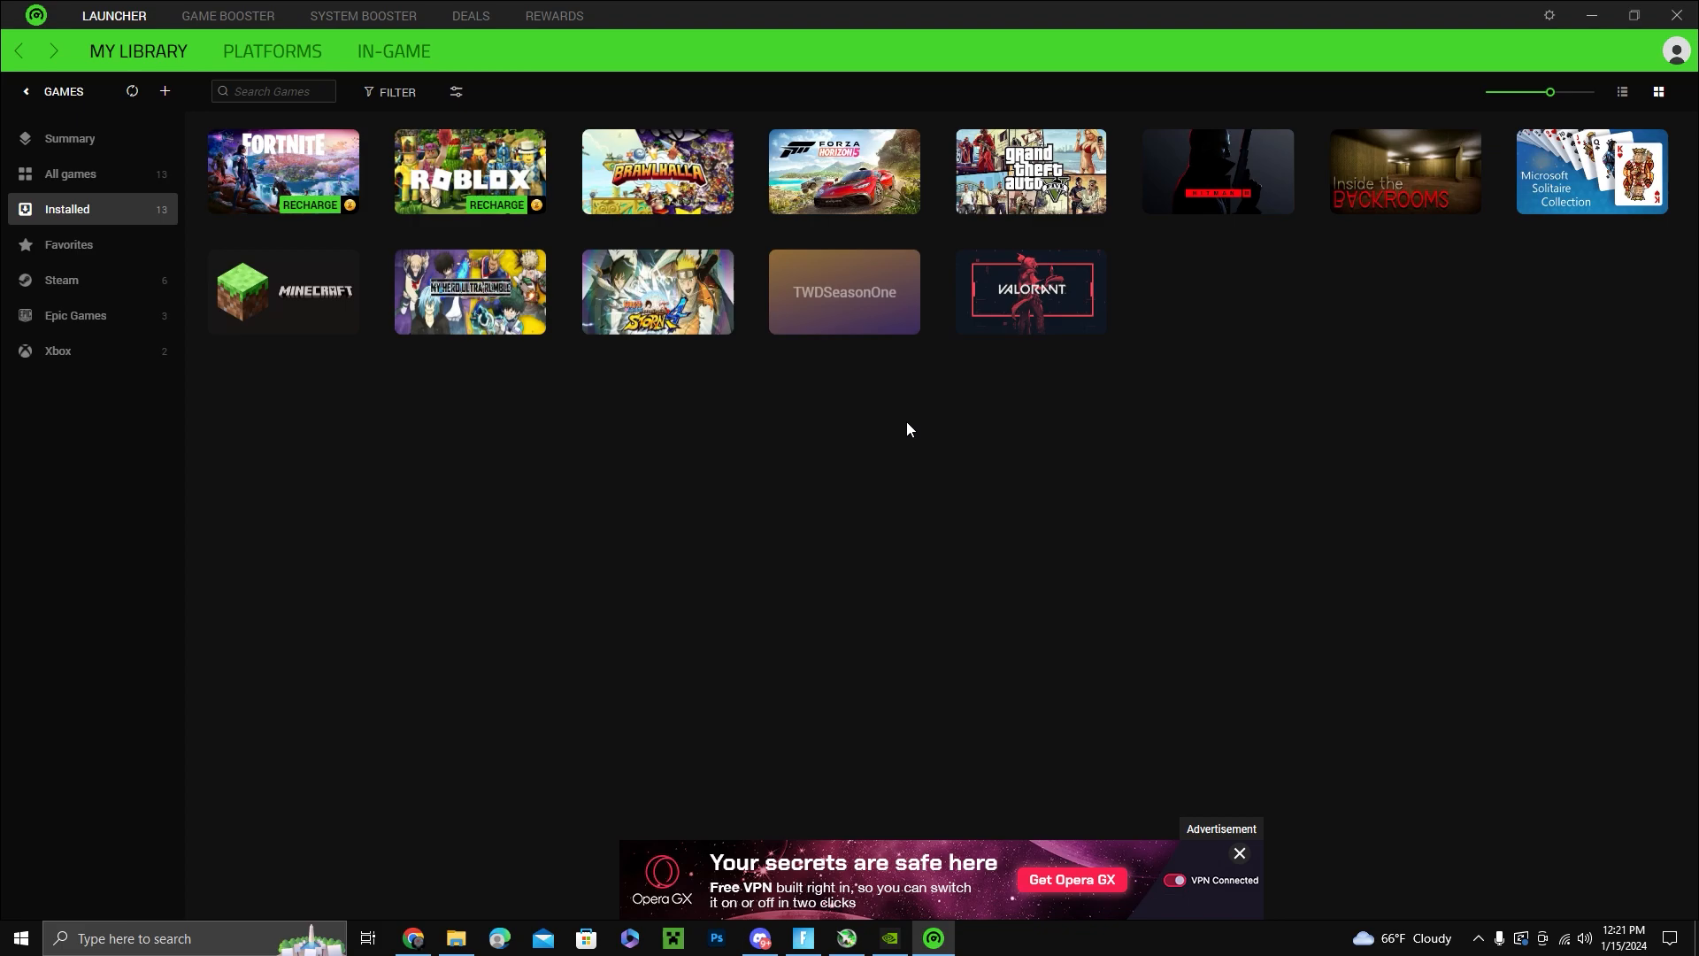
mouse_move(715, 409)
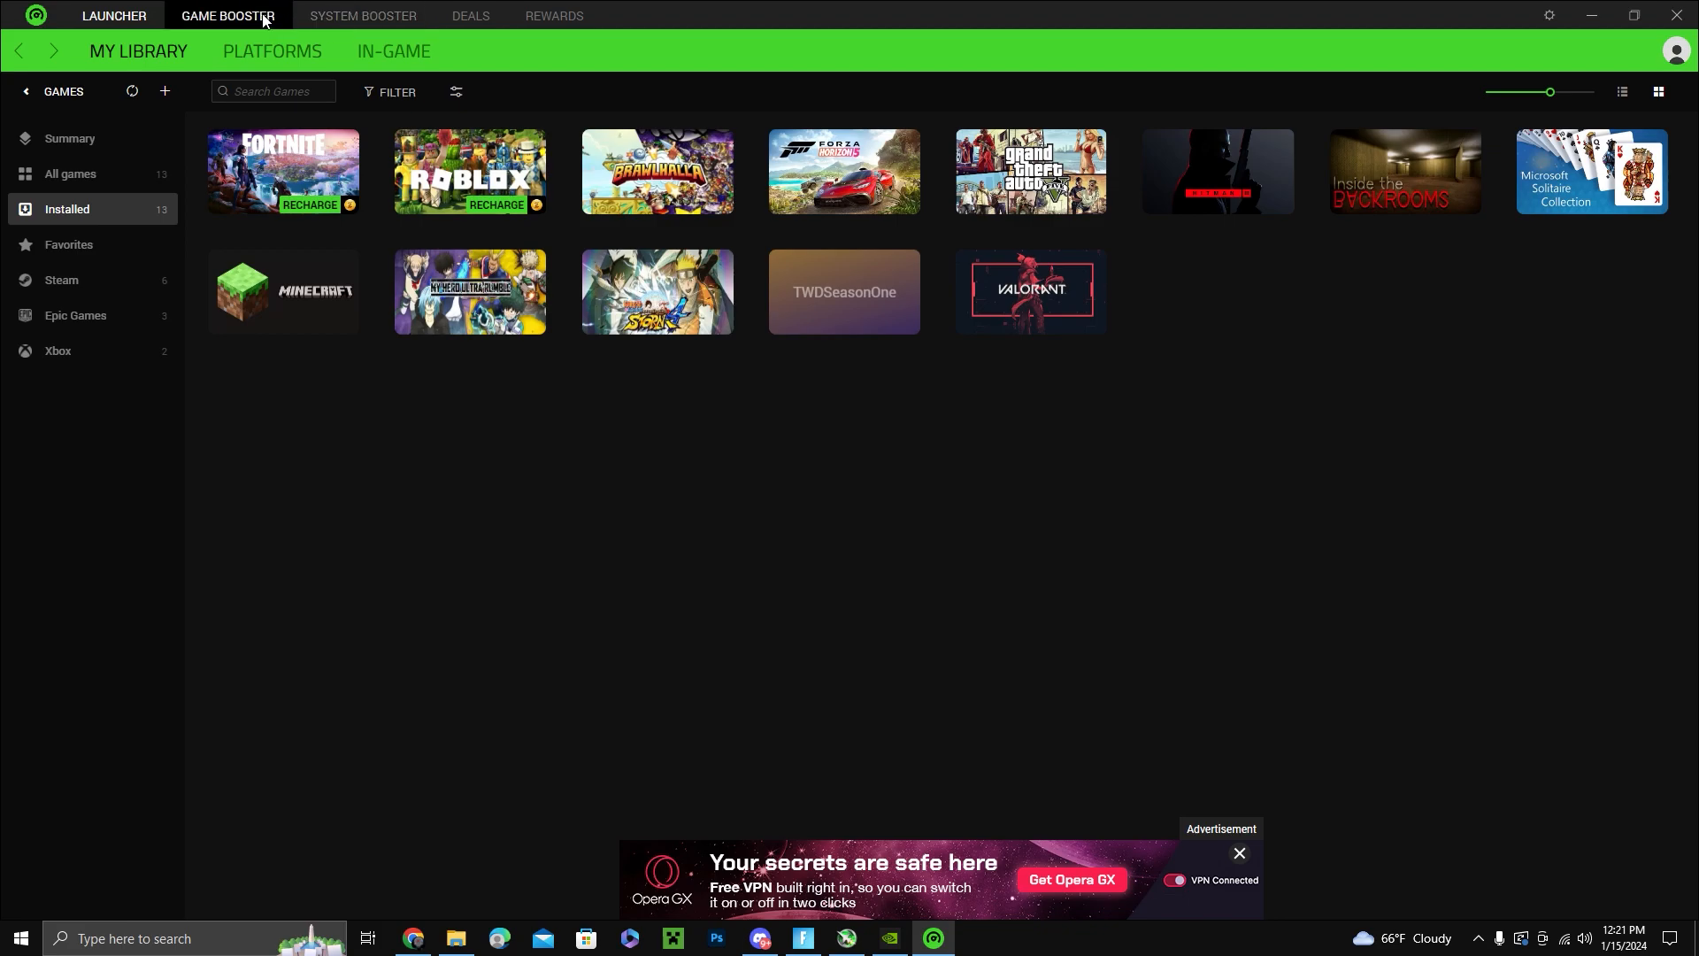
click(226, 16)
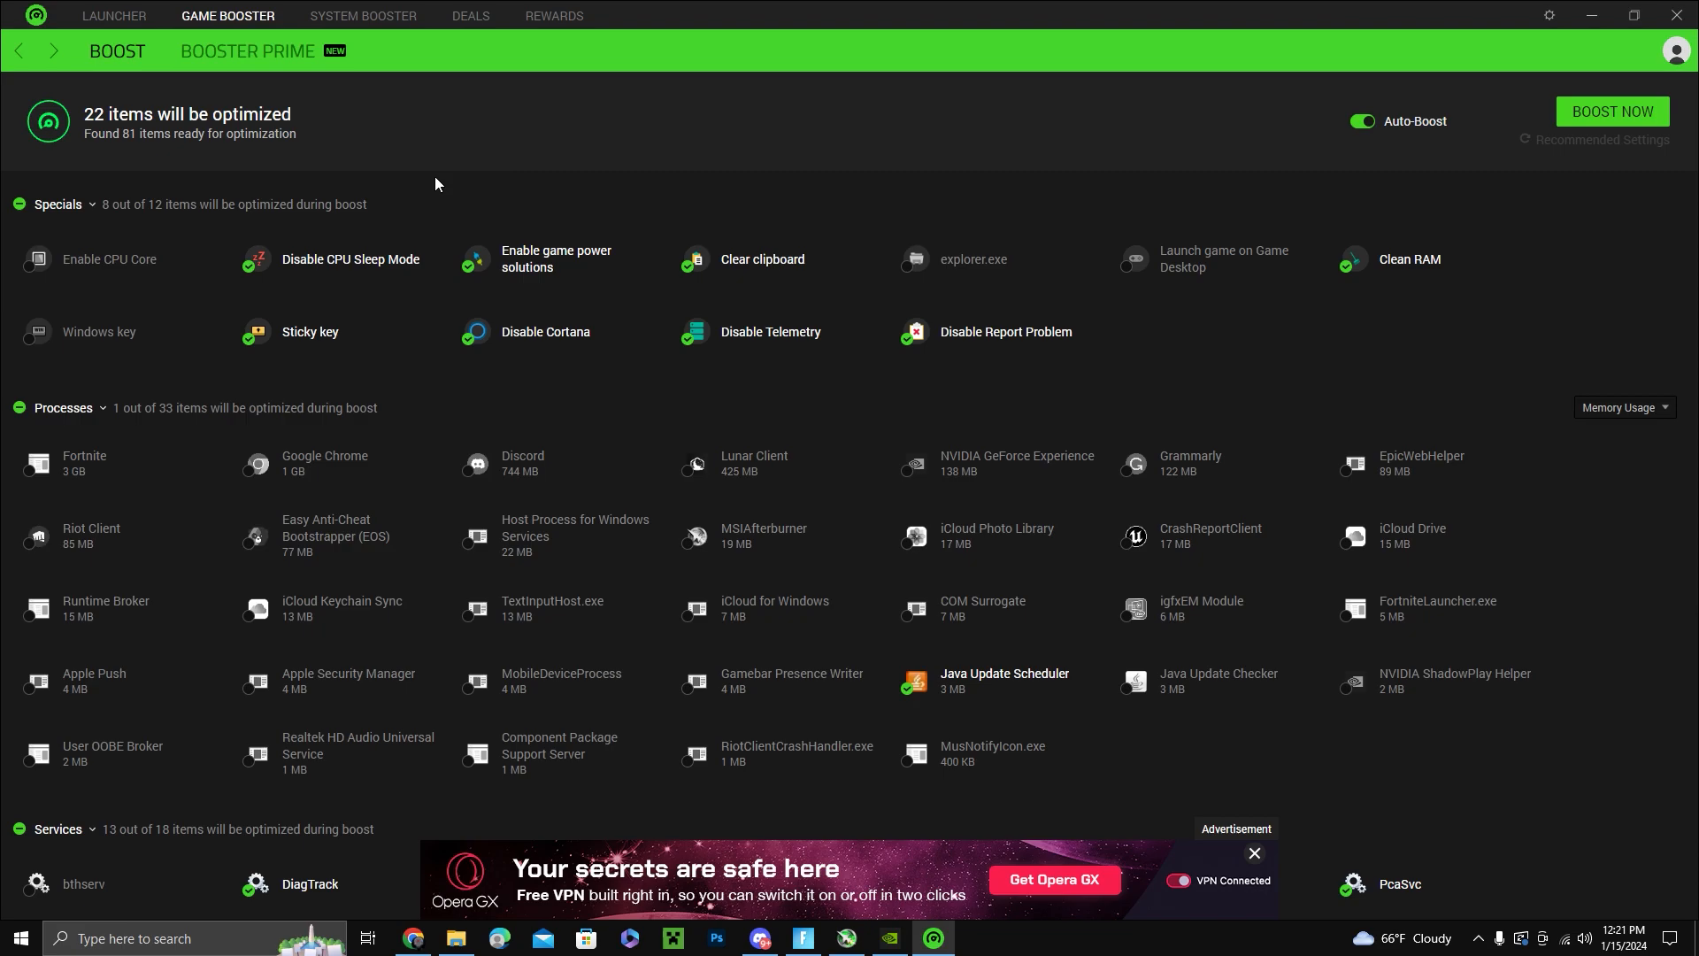
mouse_move(764, 96)
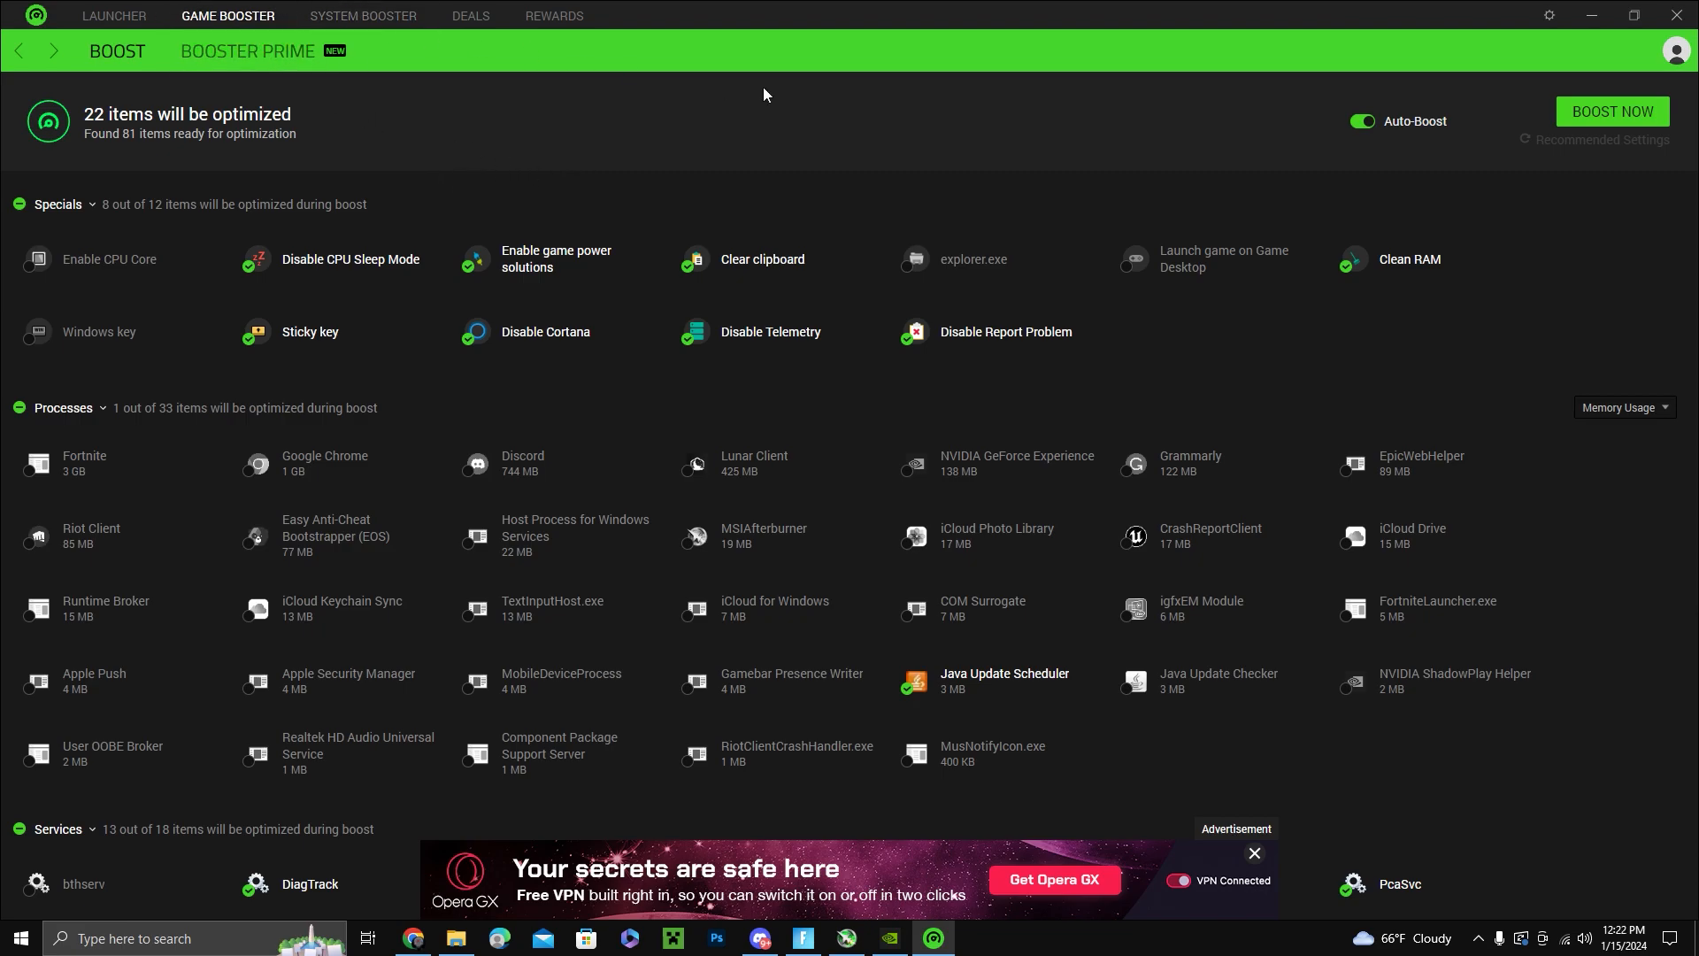
mouse_move(1614, 132)
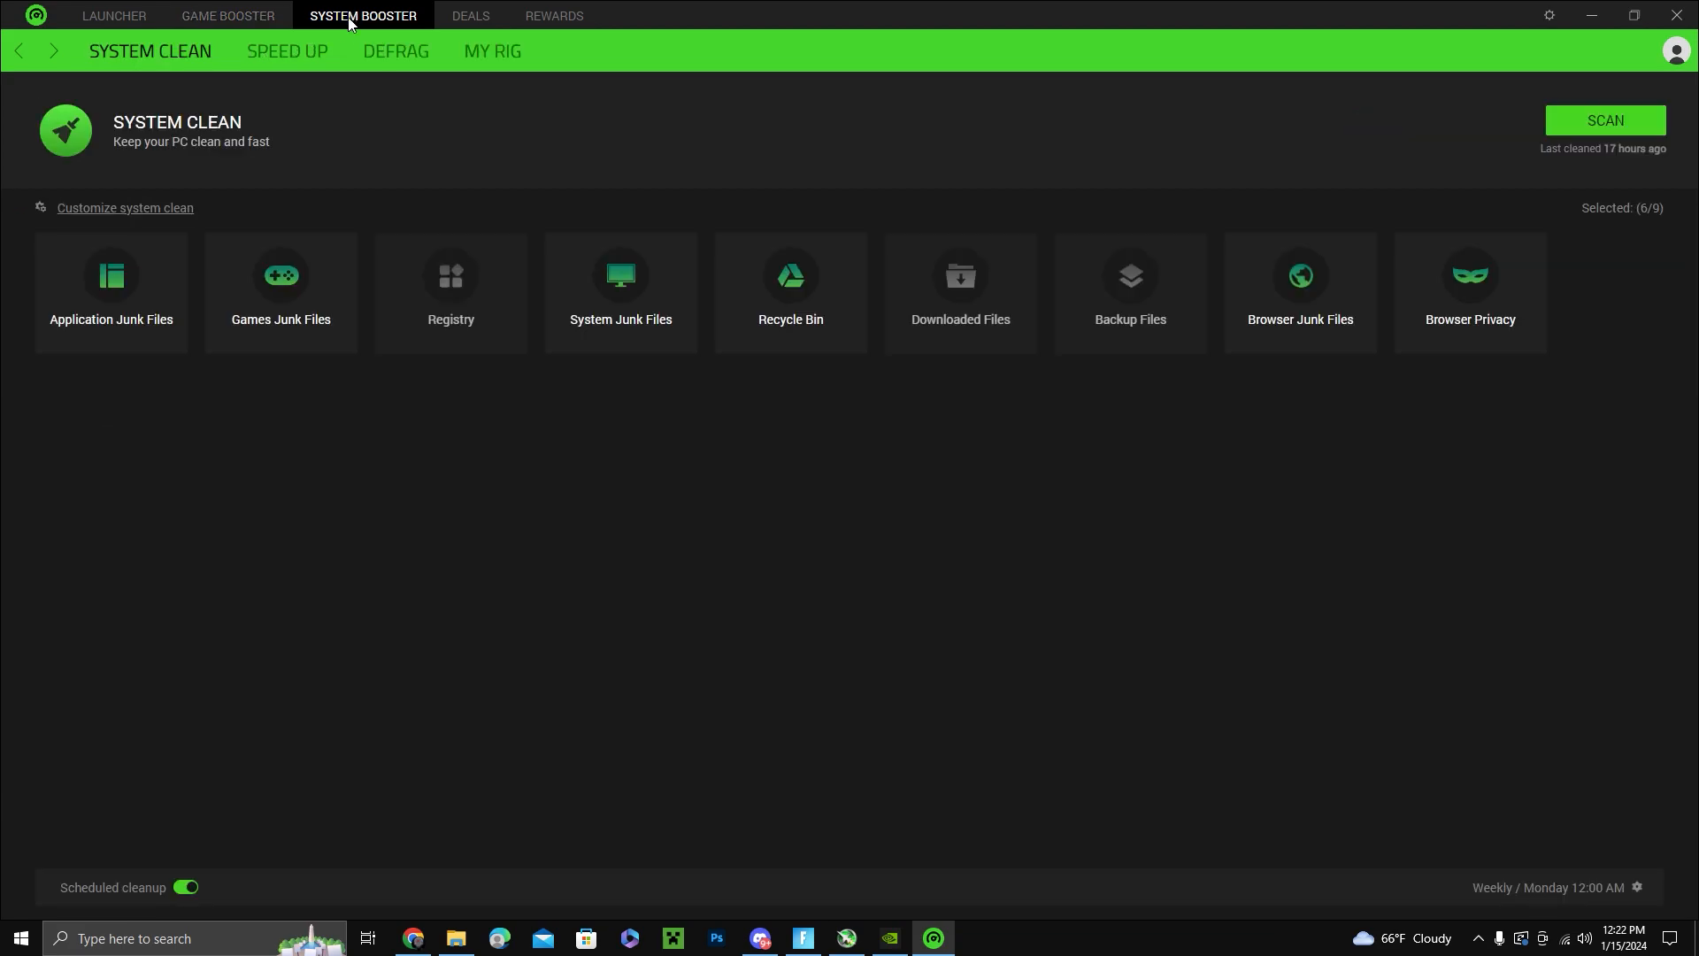
mouse_move(1167, 229)
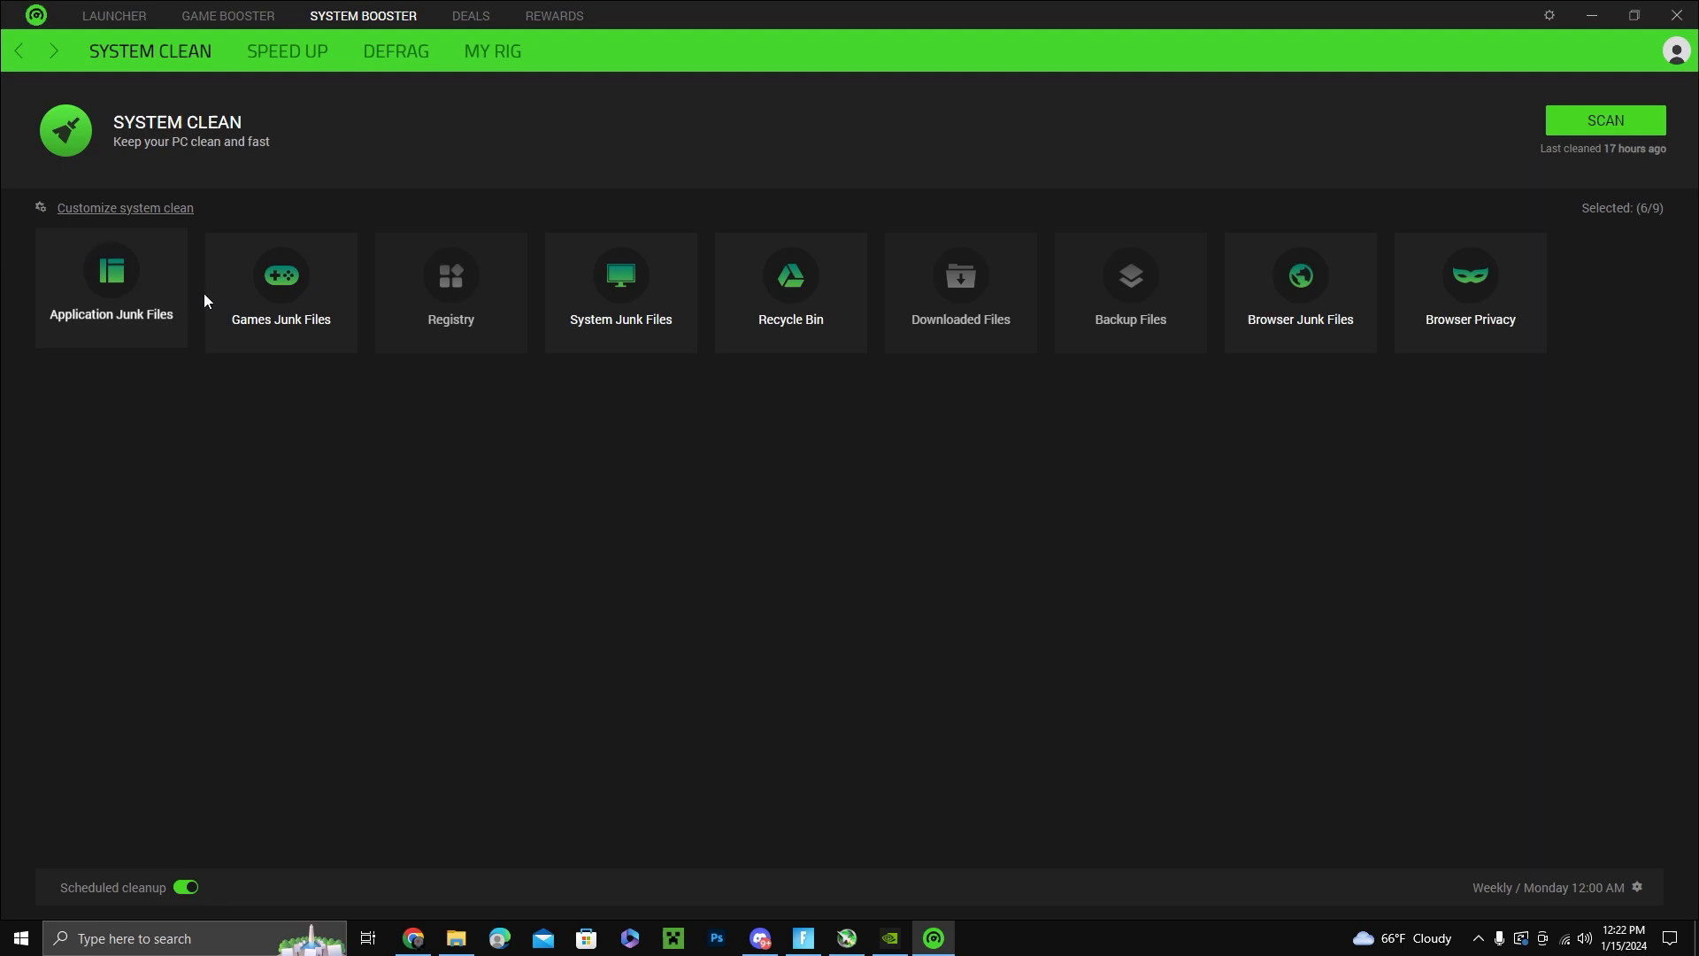
mouse_move(1055, 291)
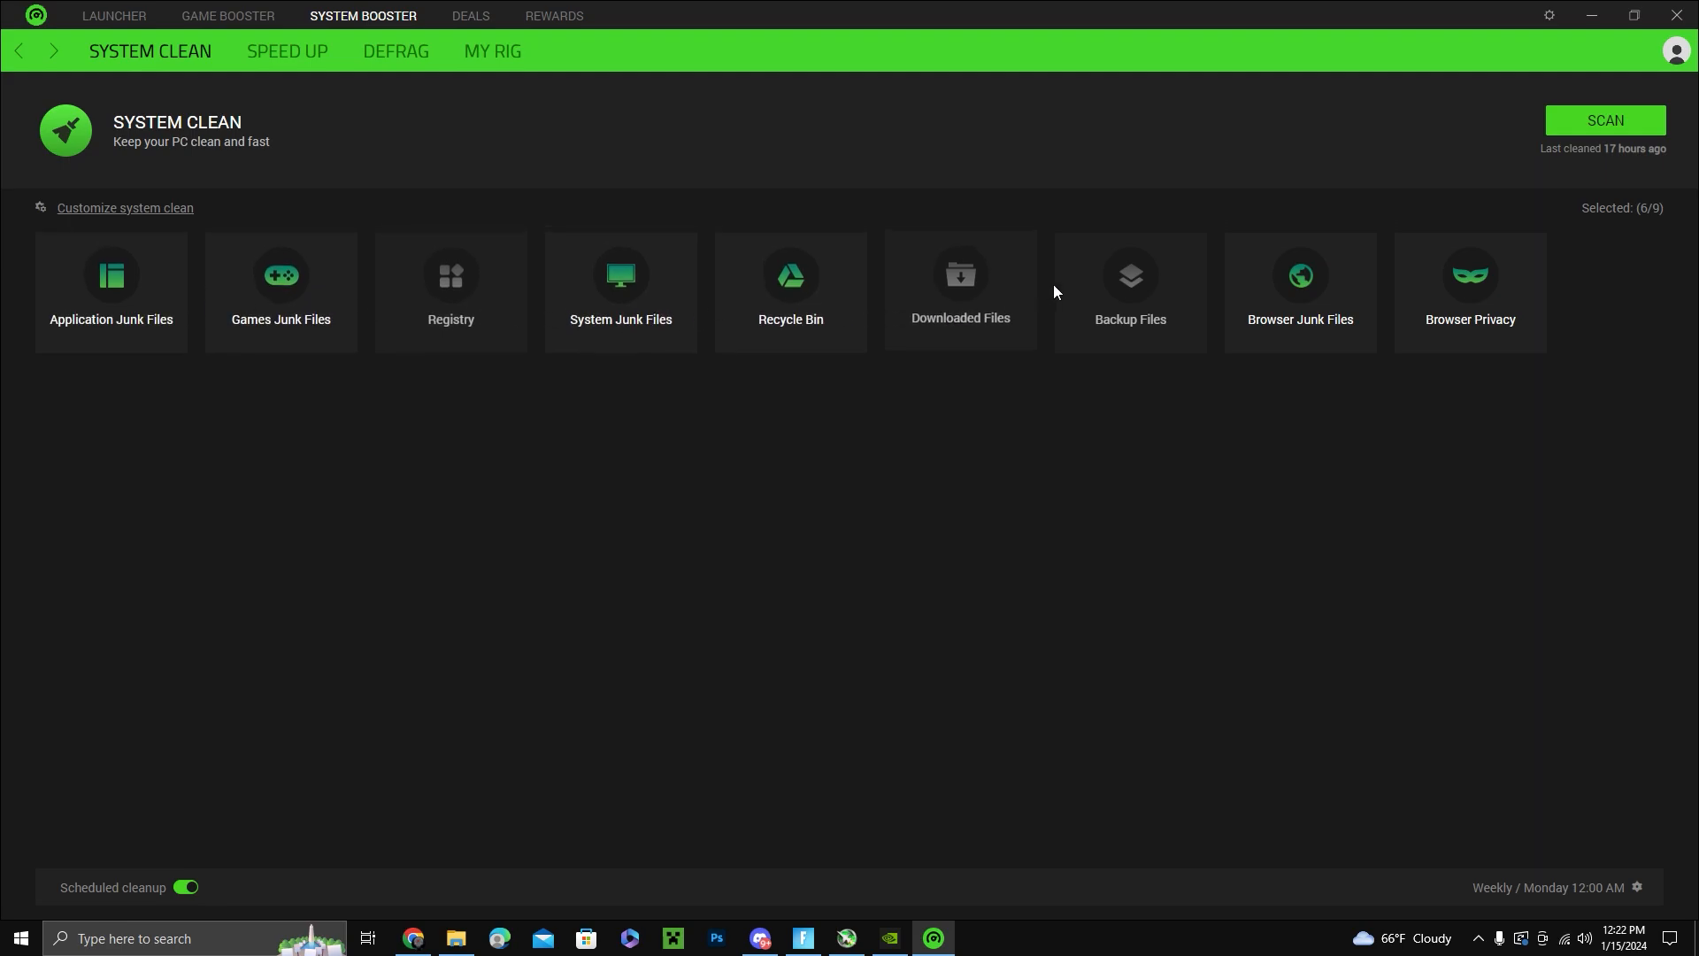
mouse_move(1299, 281)
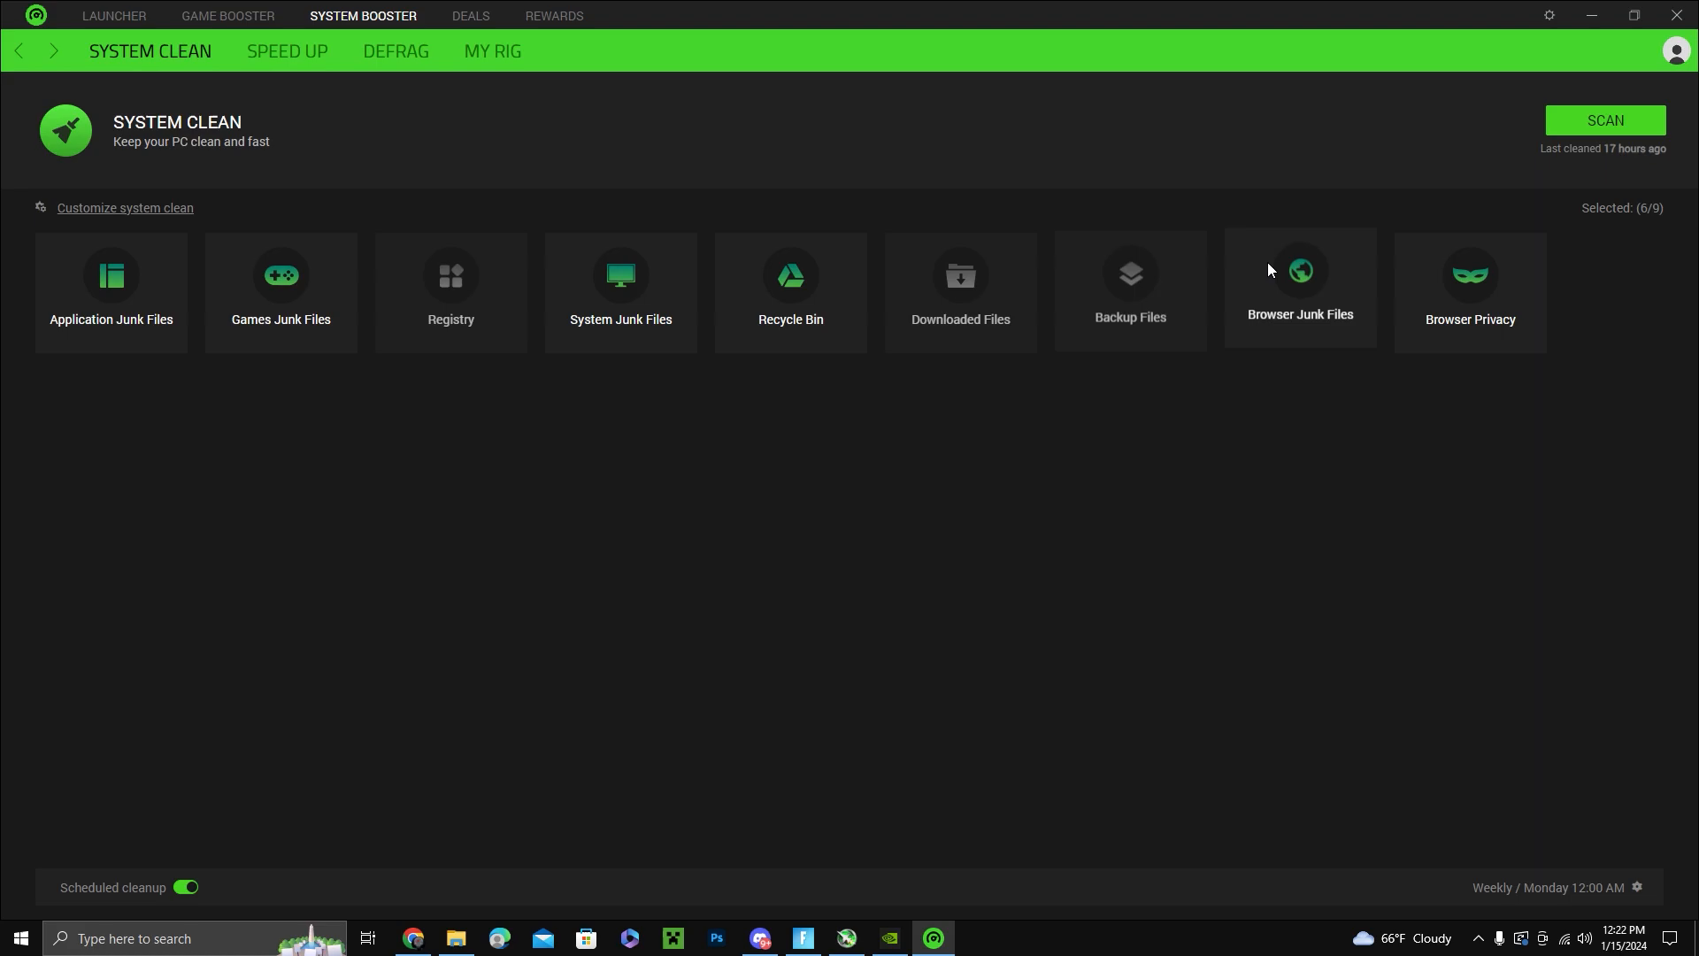
mouse_move(717, 175)
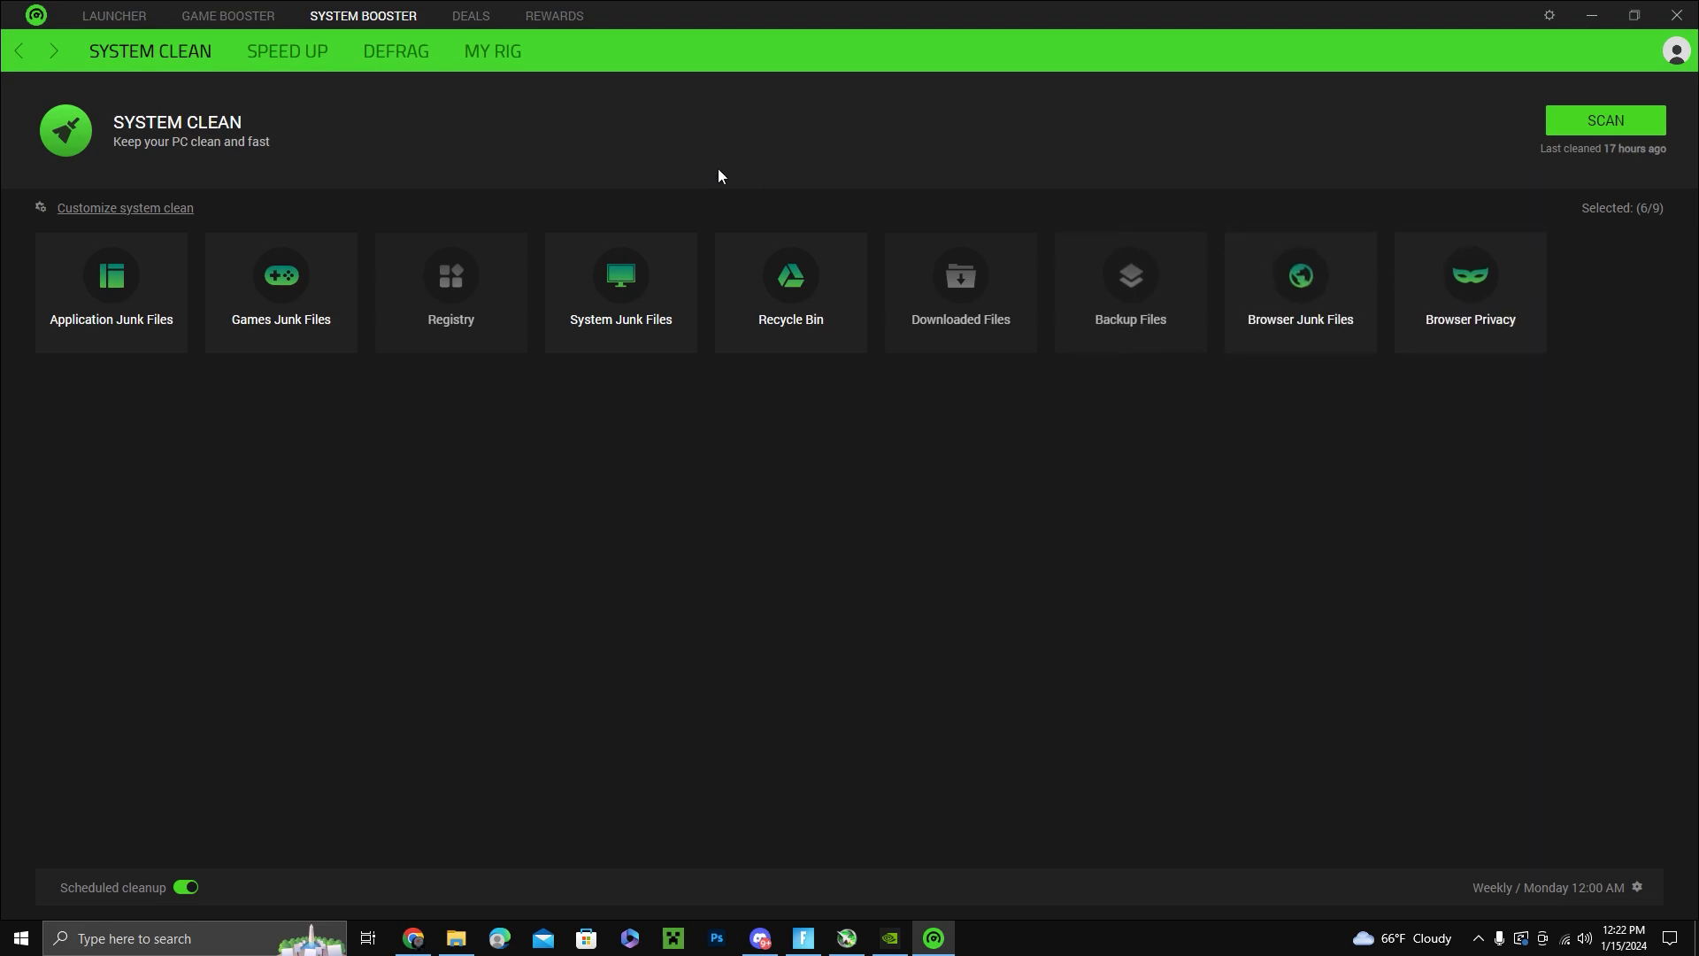
Step: Review the Speed Up list of disk cache, desktop, network and Windows service tweaks
click(286, 51)
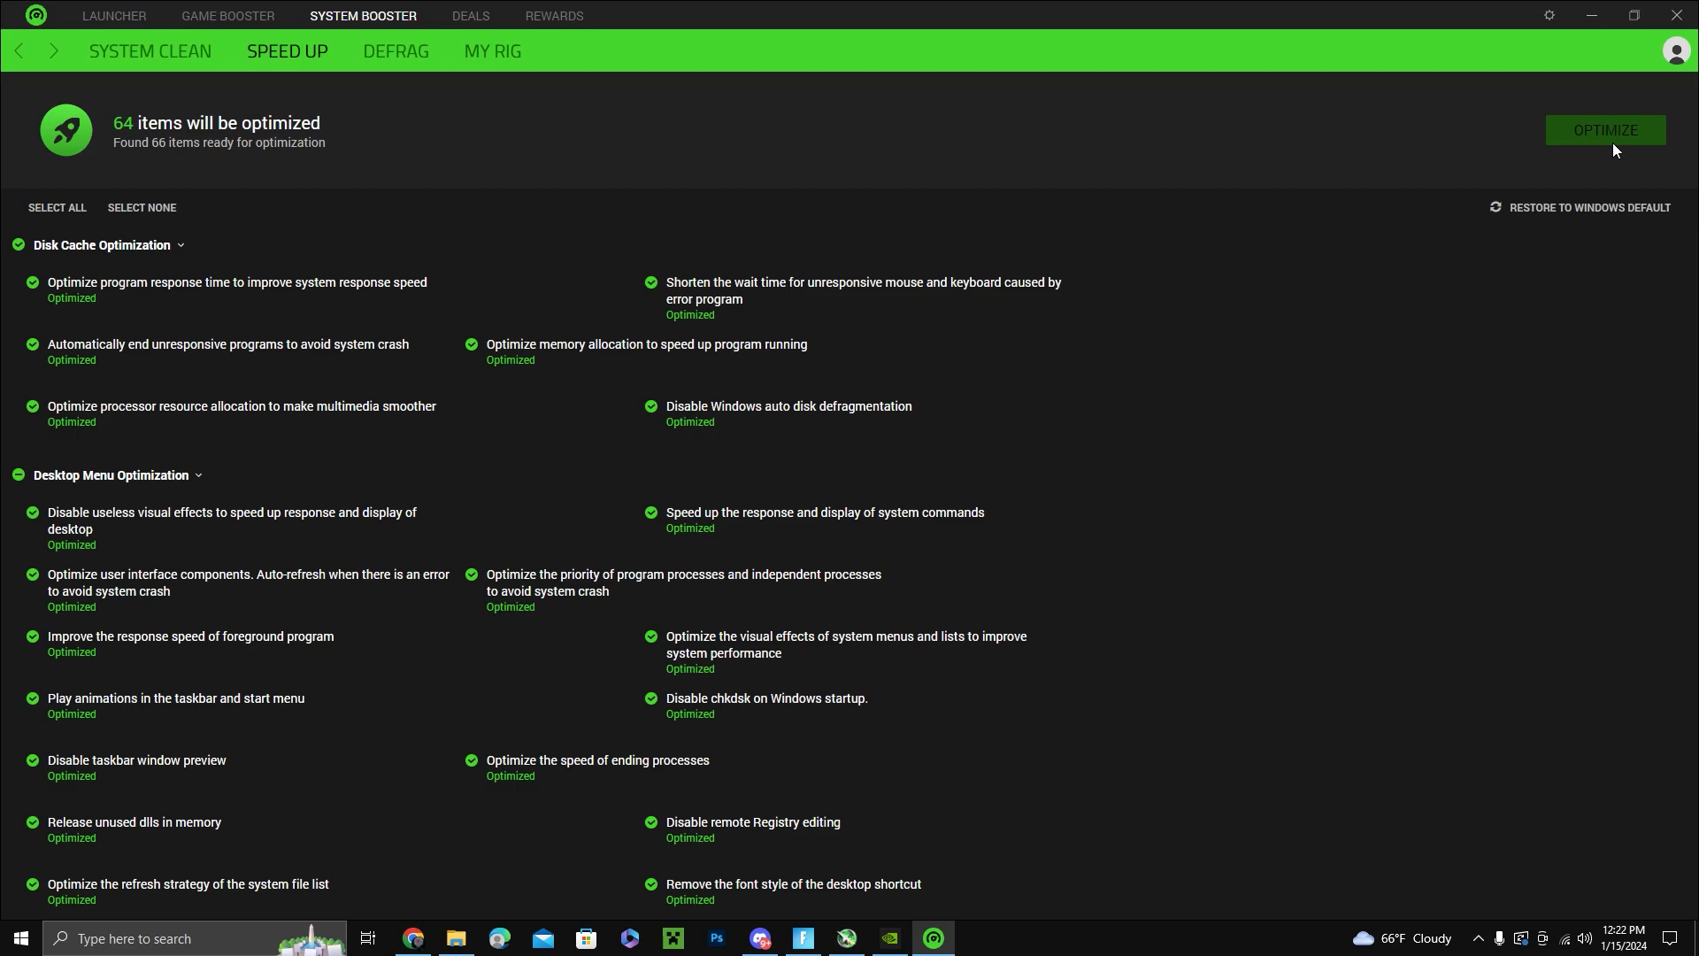
mouse_move(688, 370)
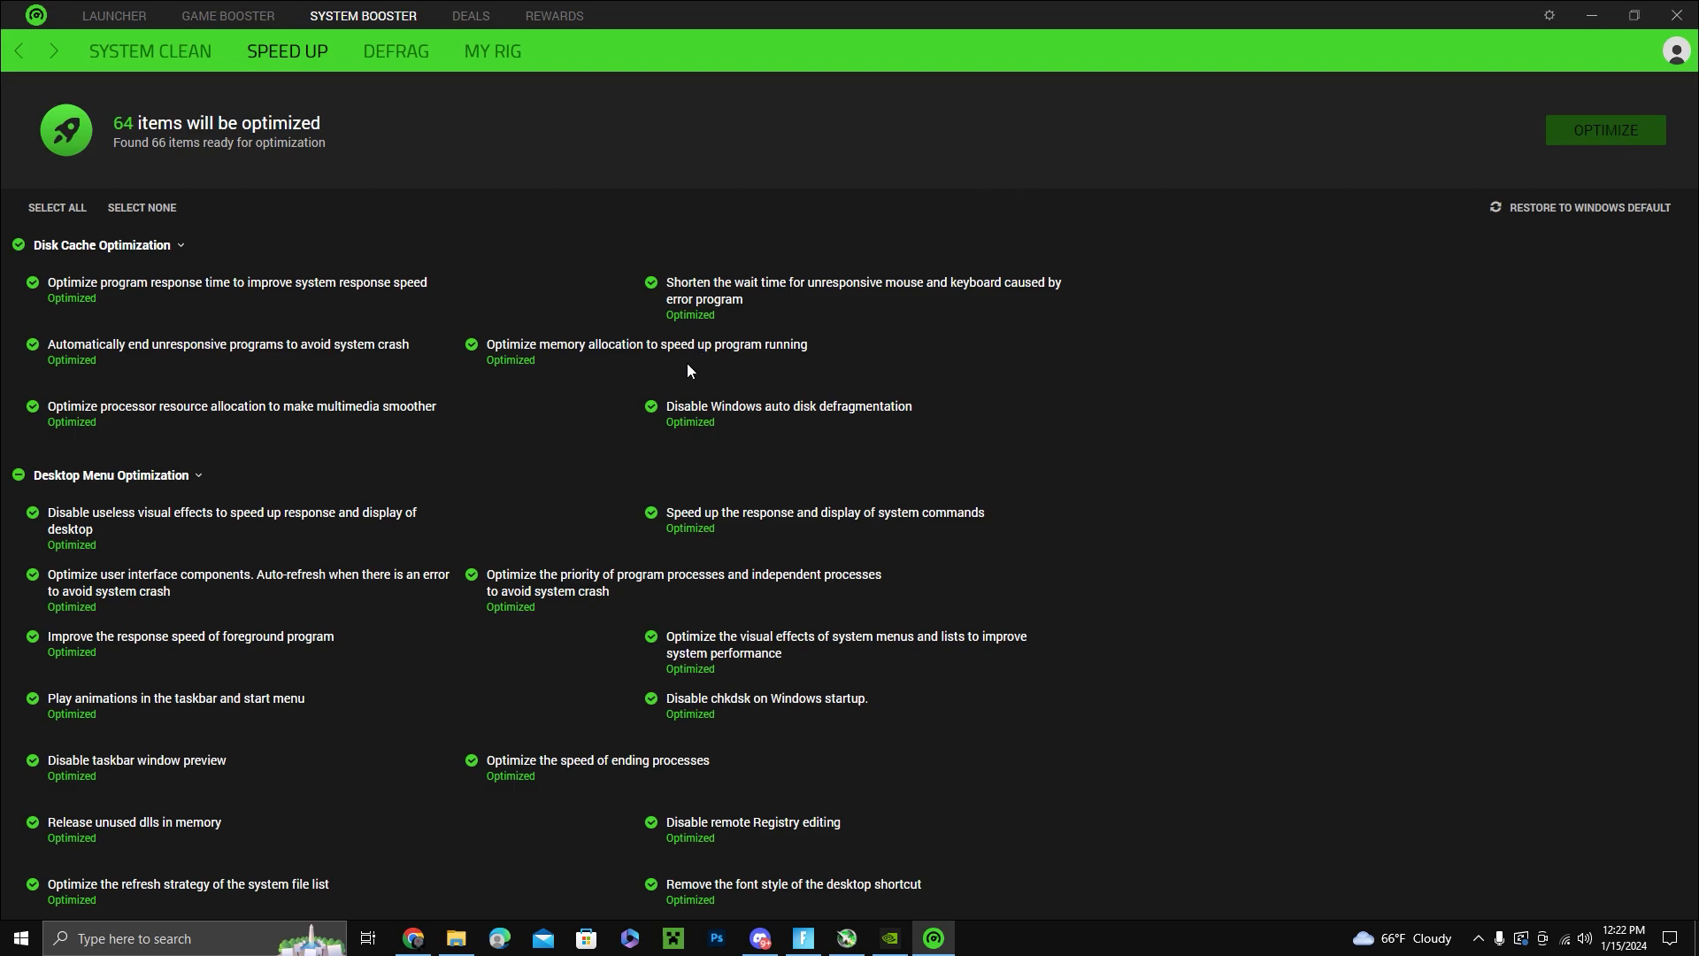
scroll(down, 3)
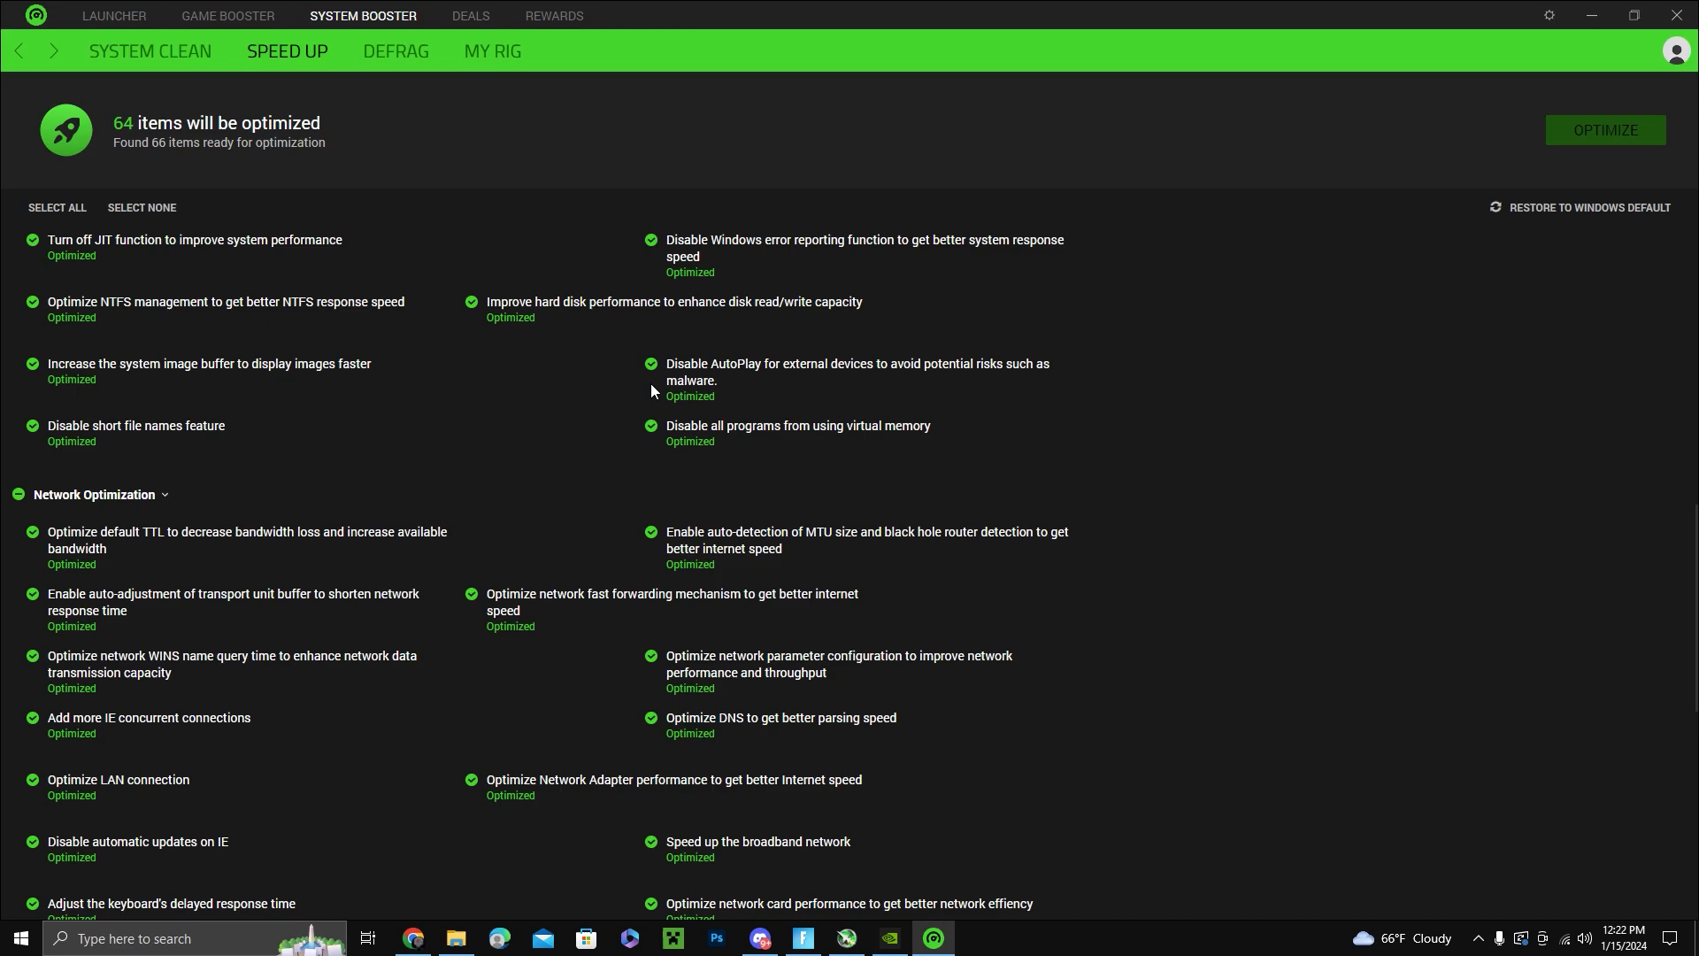
scroll(down, 3)
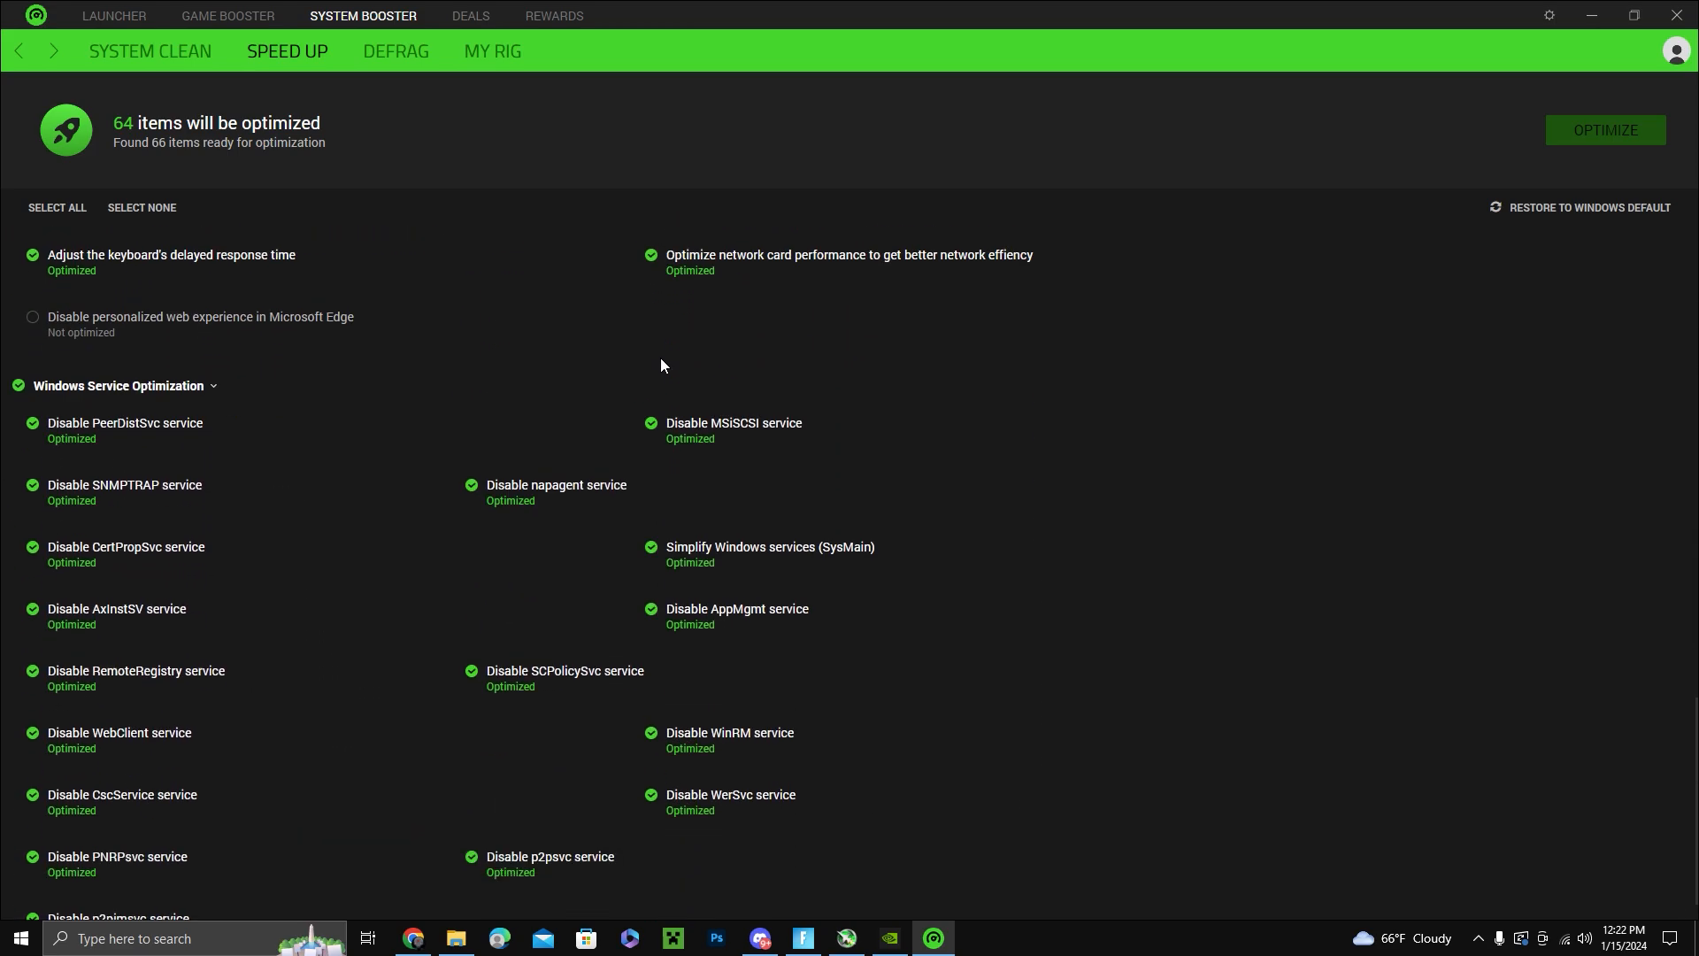
scroll(down, 3)
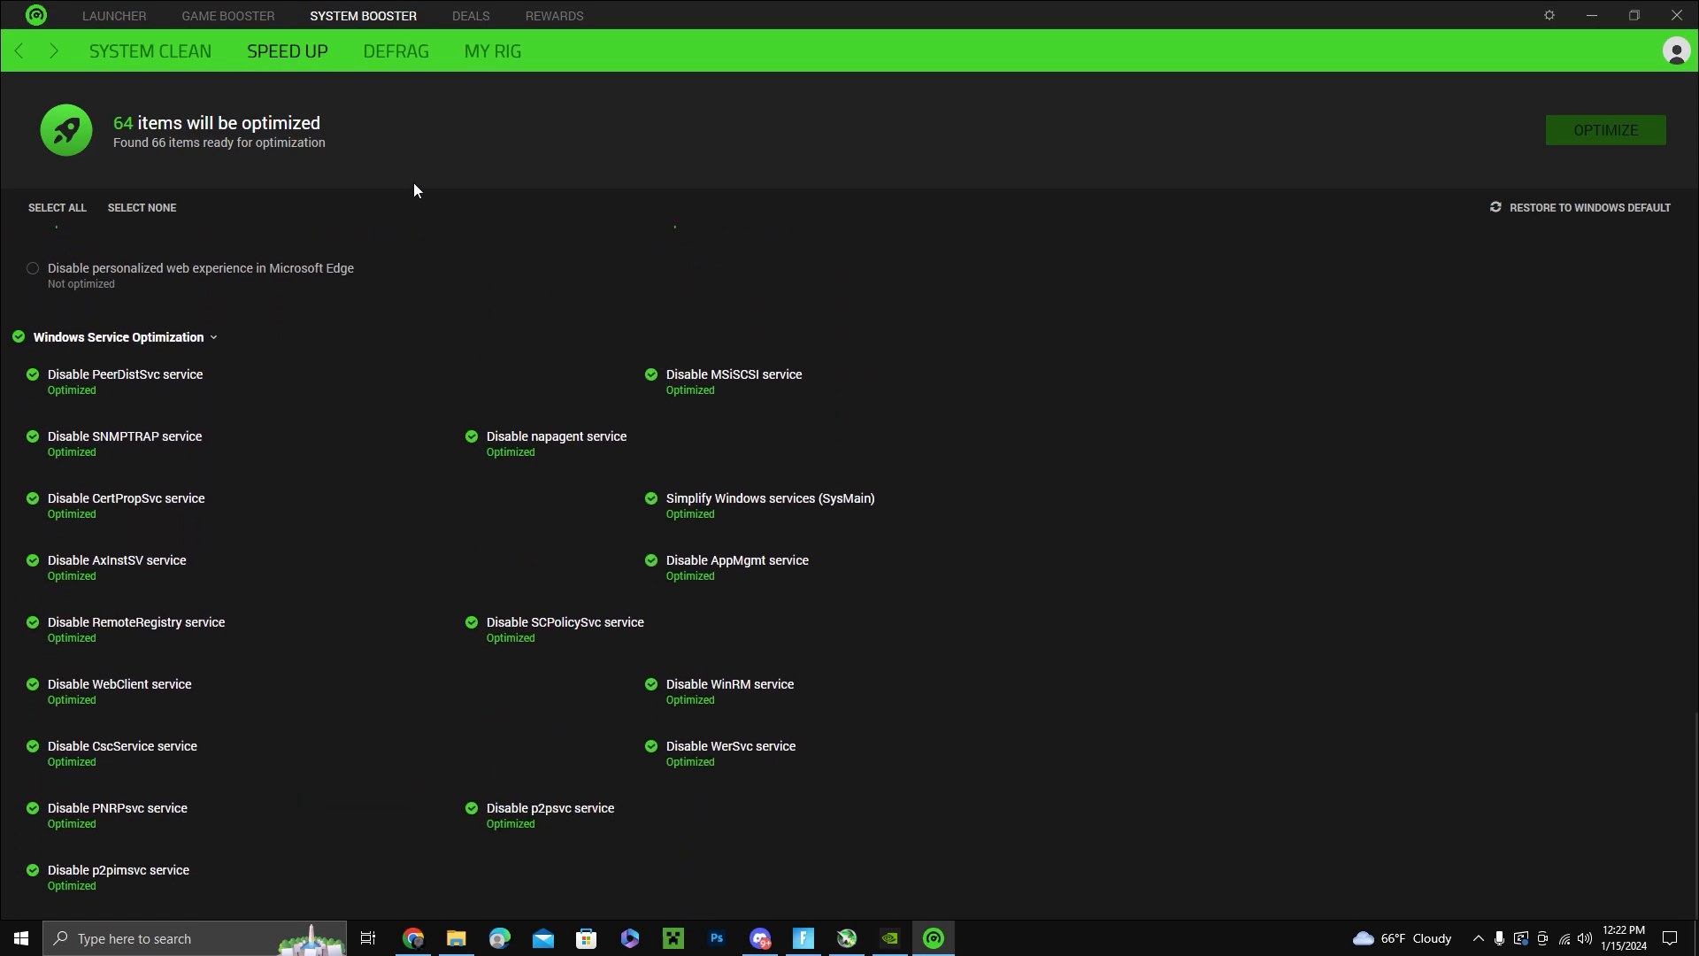
mouse_move(392, 116)
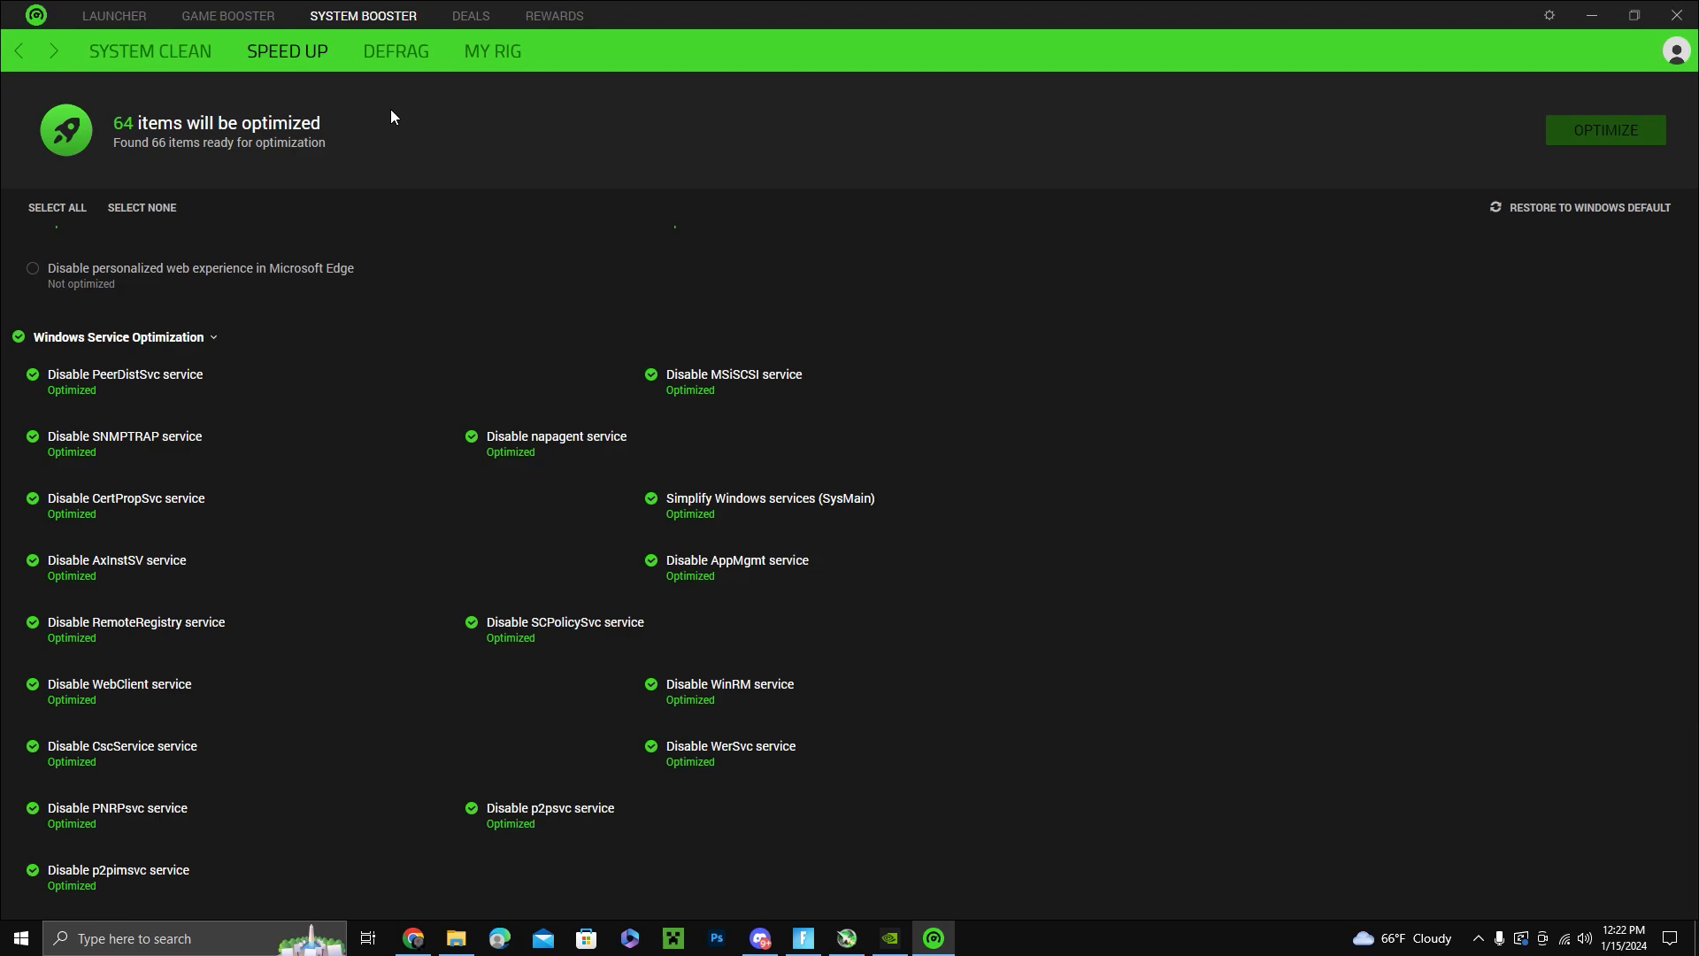
Step: Show the Defrag page listing installed games stored on SSD
click(395, 51)
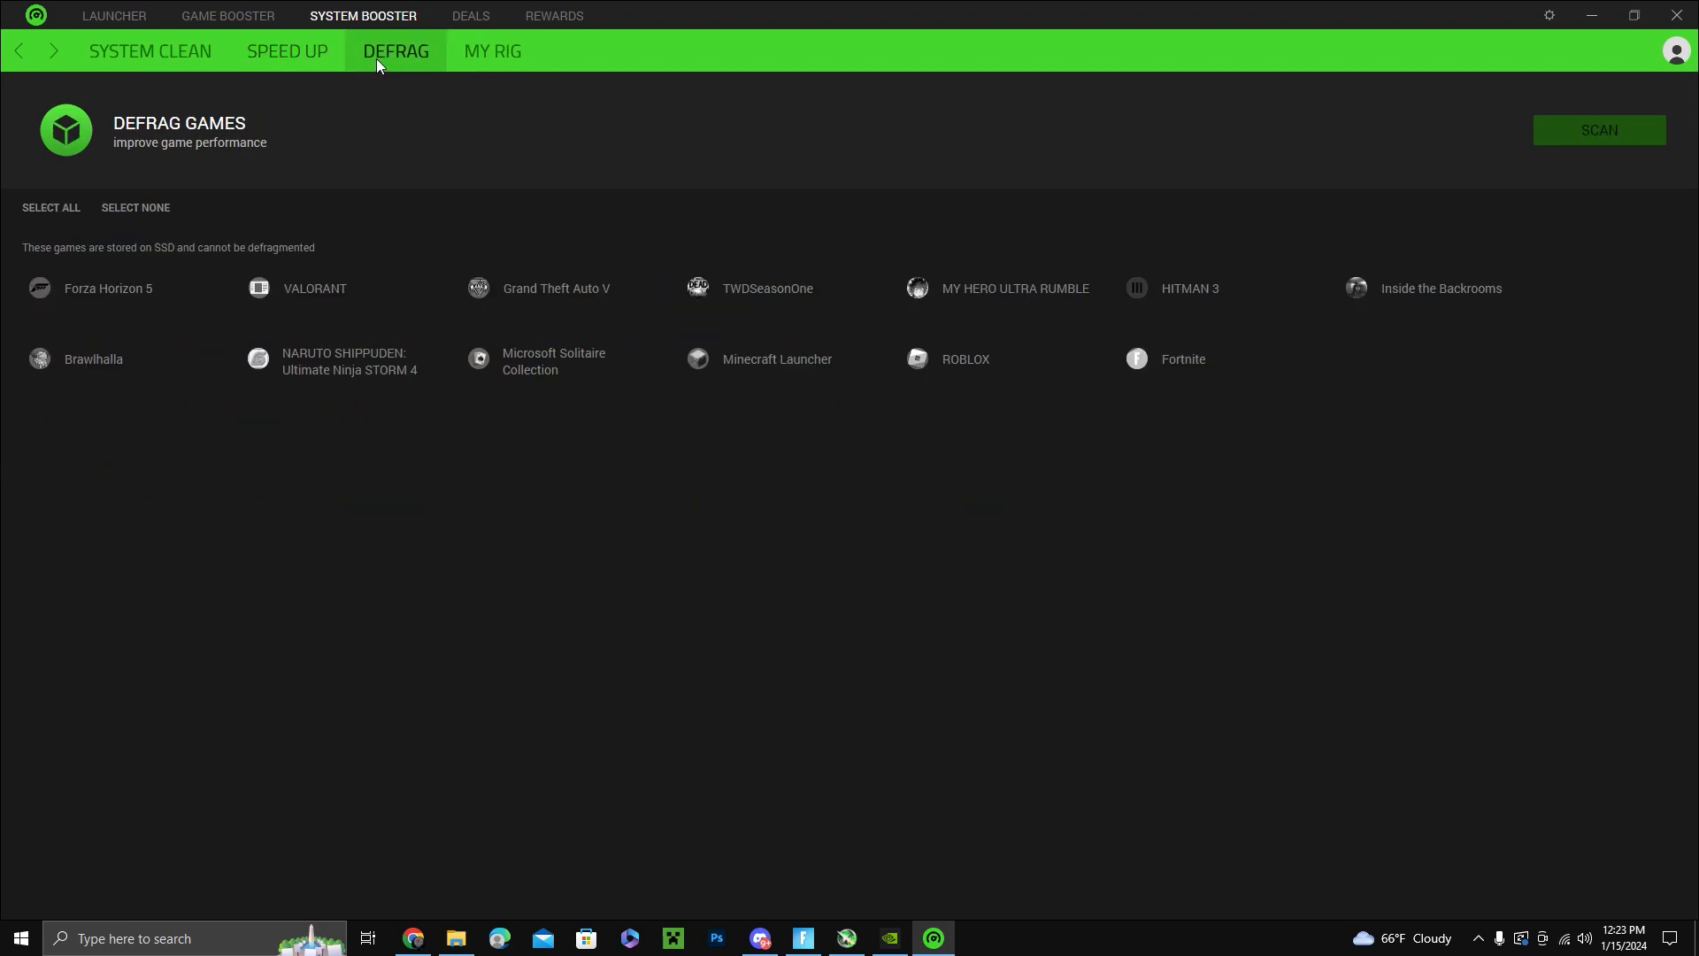
mouse_move(975, 130)
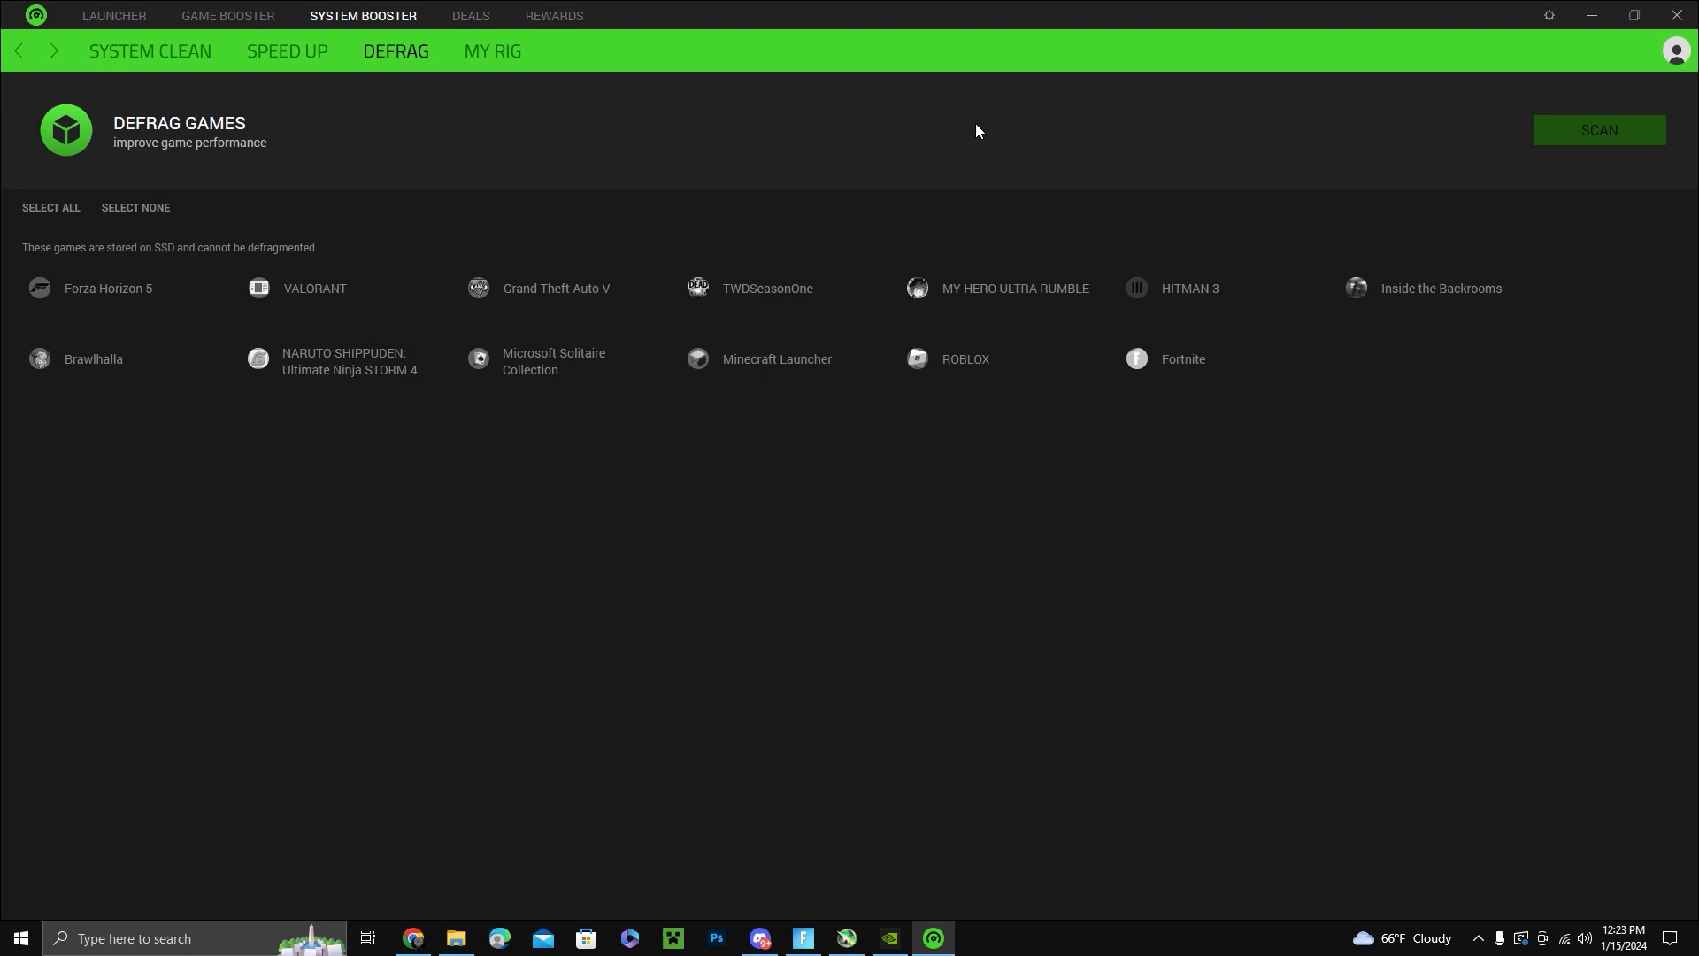
mouse_move(835, 172)
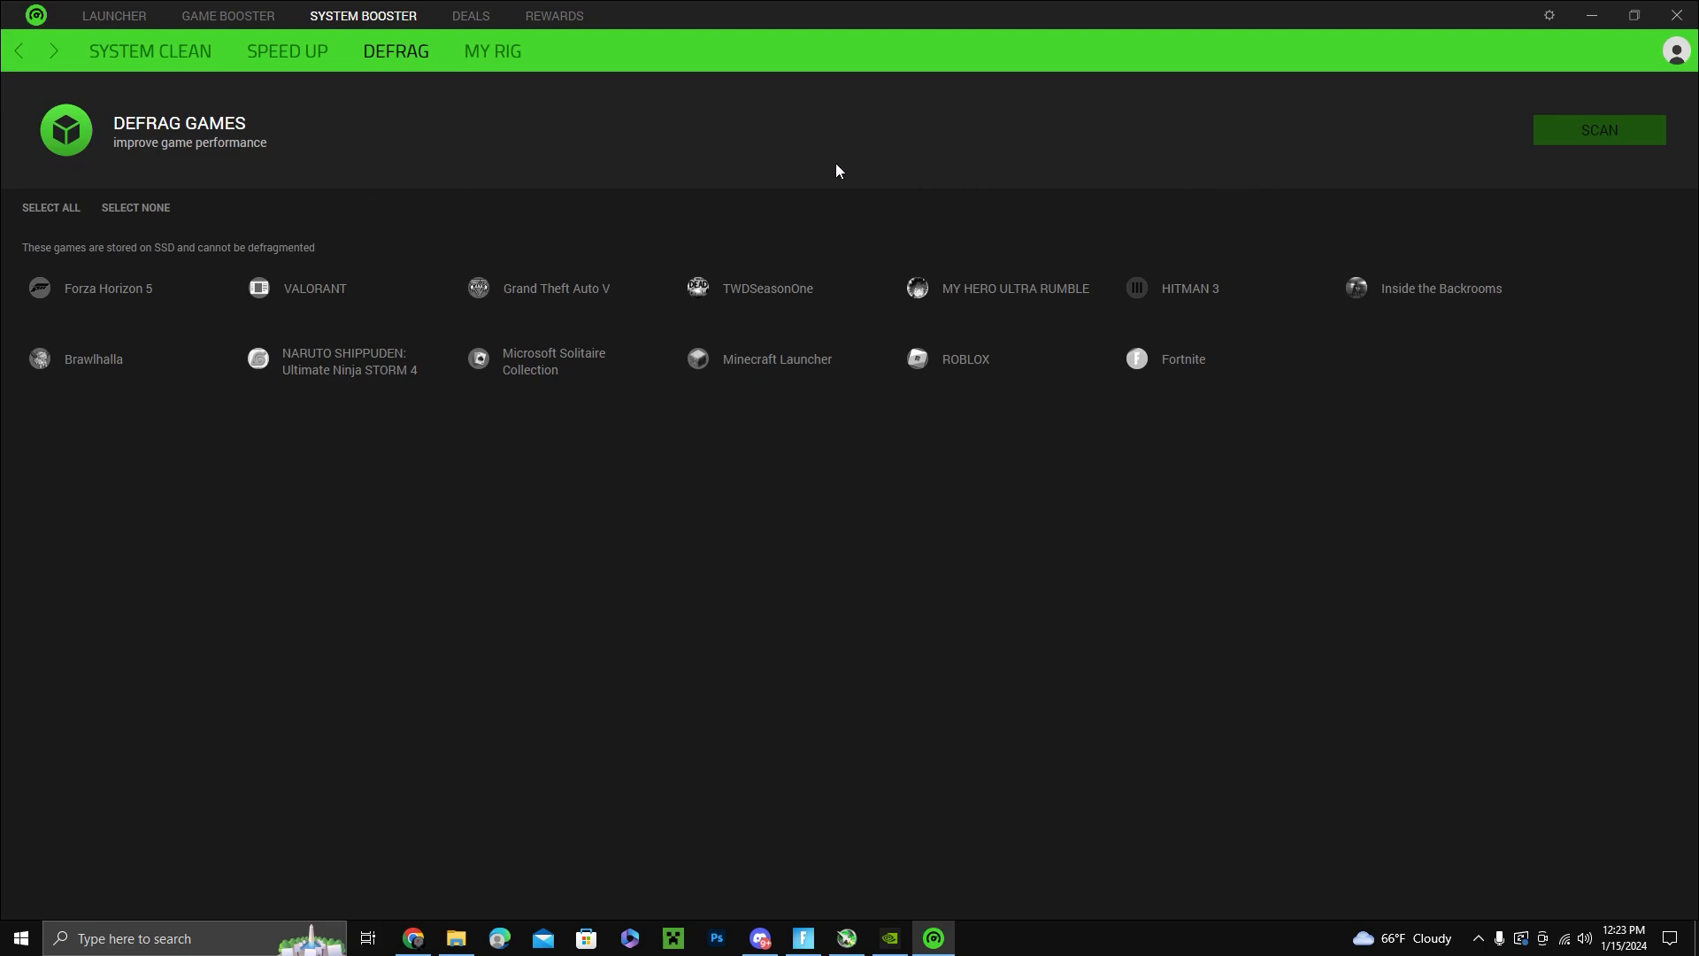
mouse_move(957, 348)
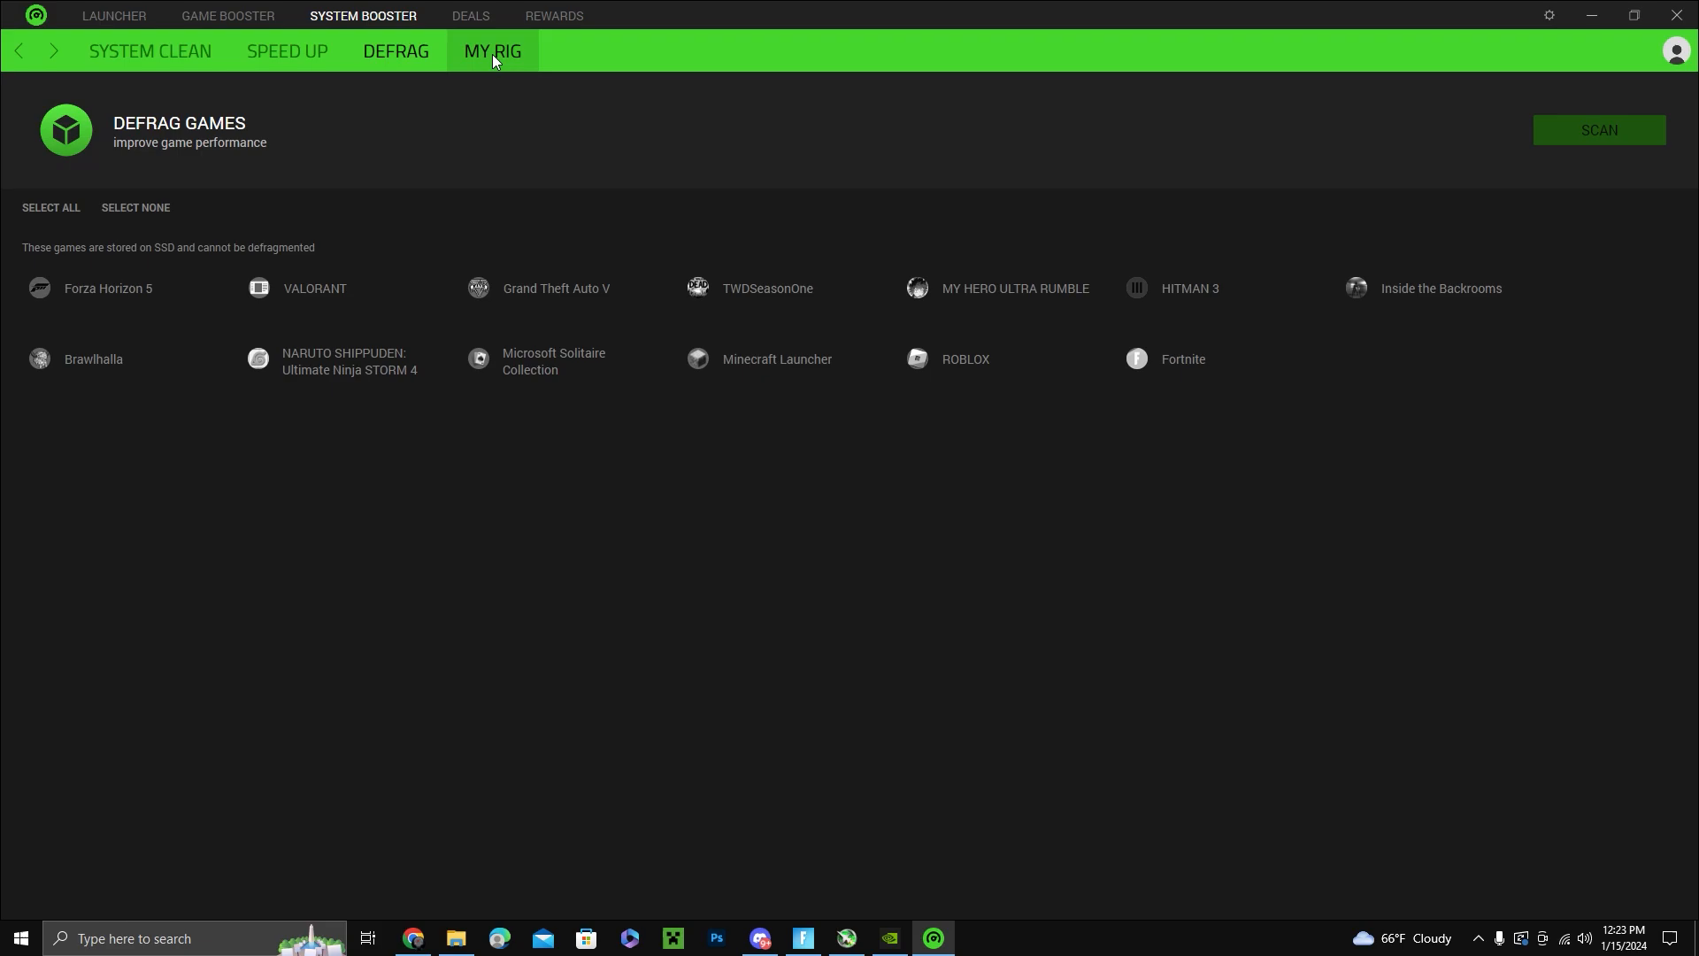
Step: Show the My Rig overview with processor, 32 GB RAM, disks, graphics cards and monitors
click(492, 52)
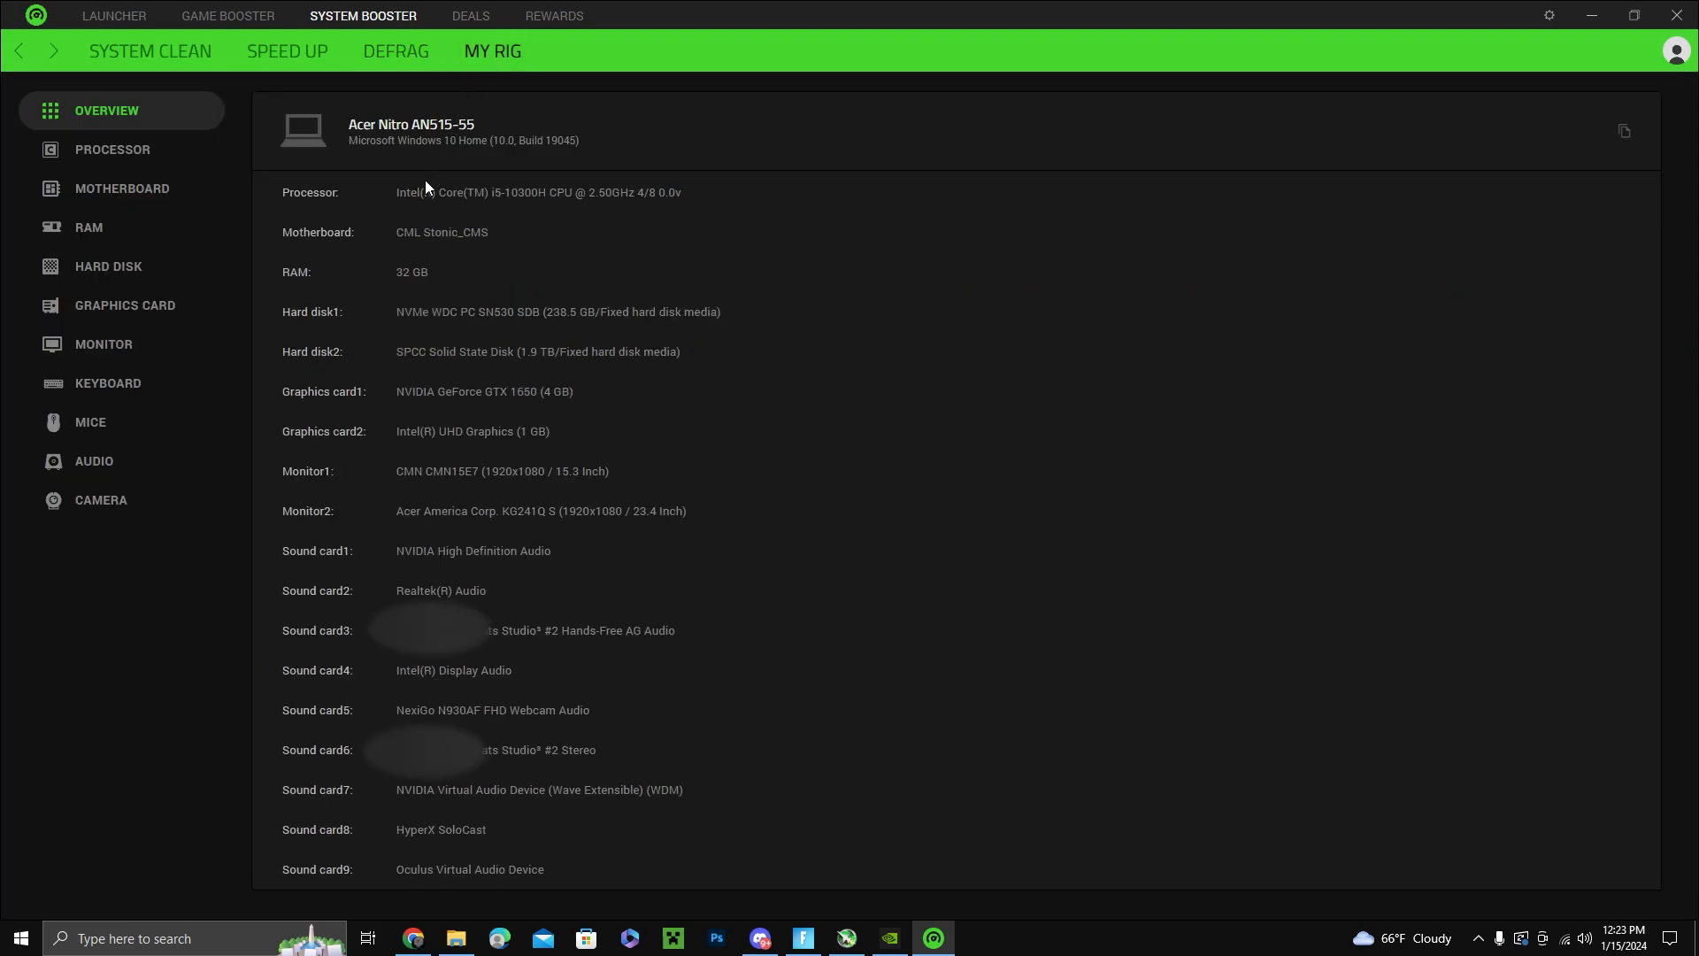
mouse_move(413, 254)
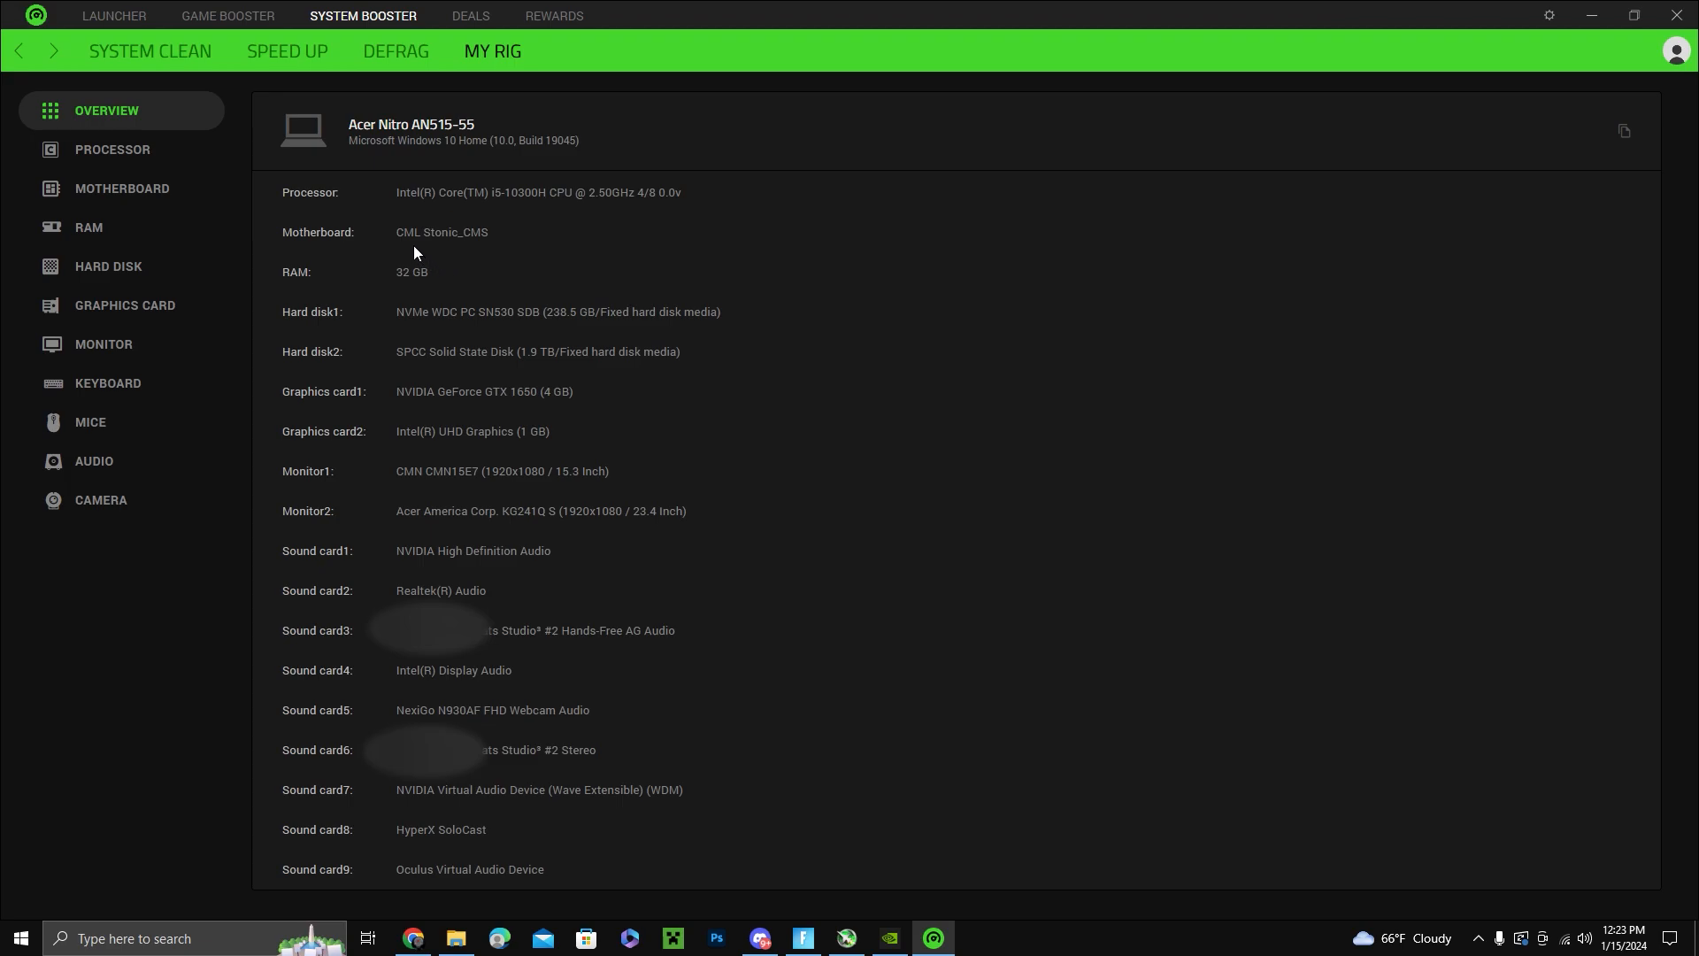
mouse_move(409, 604)
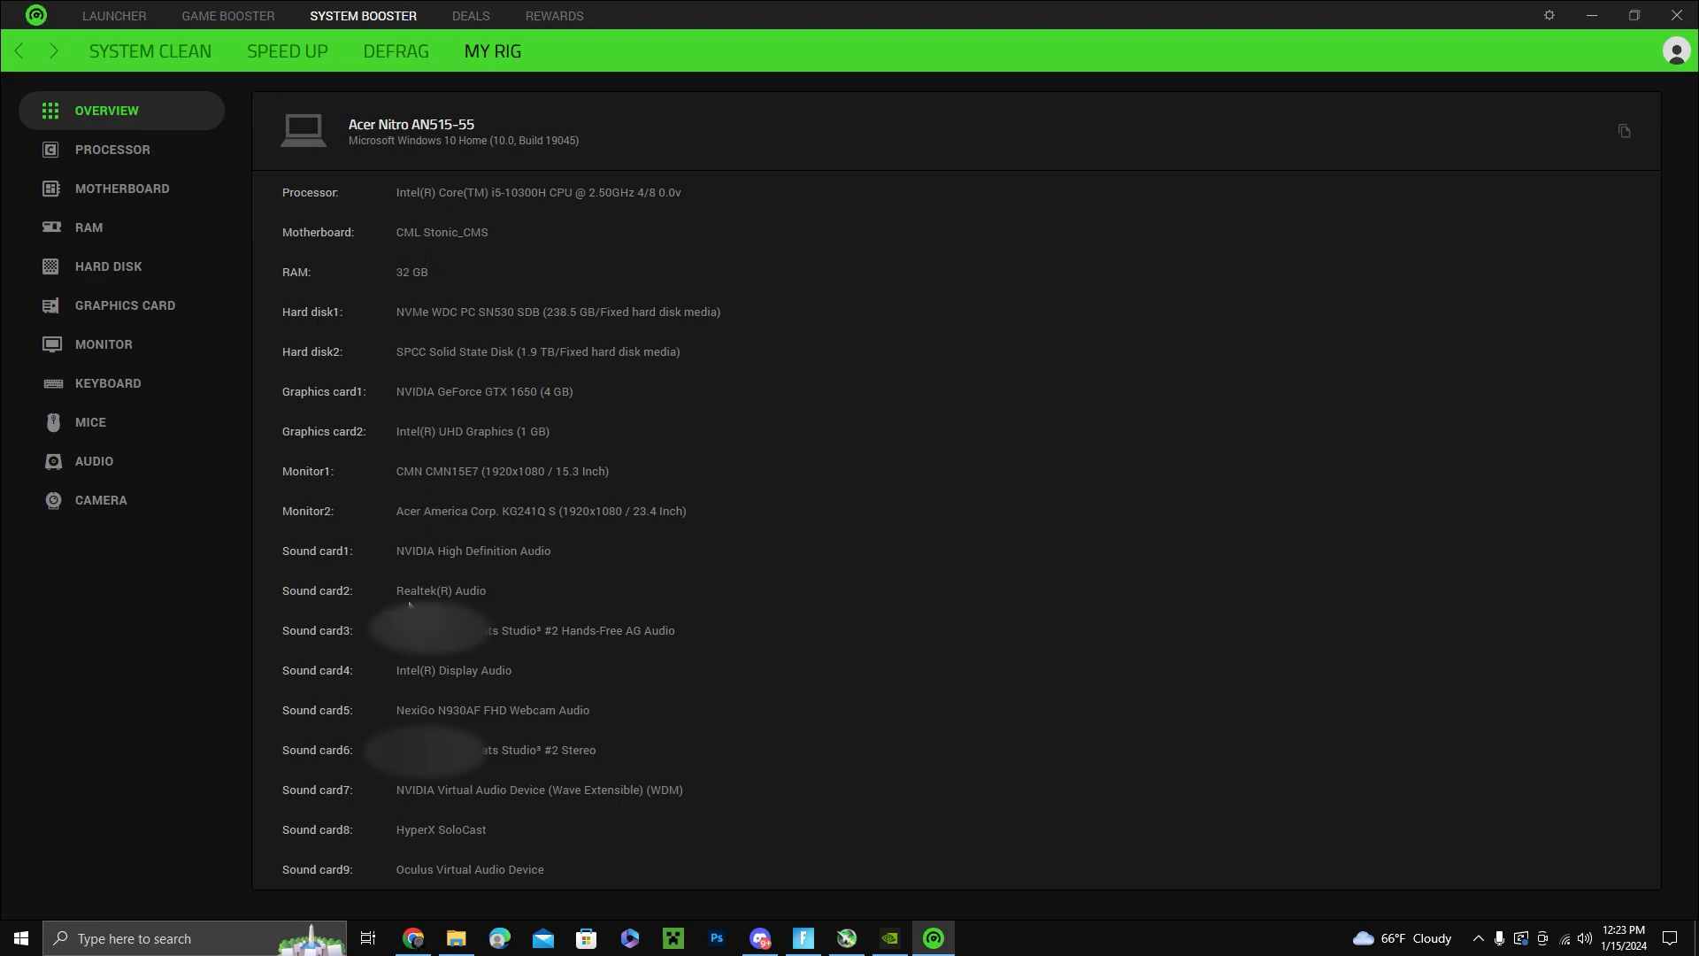
mouse_move(721, 420)
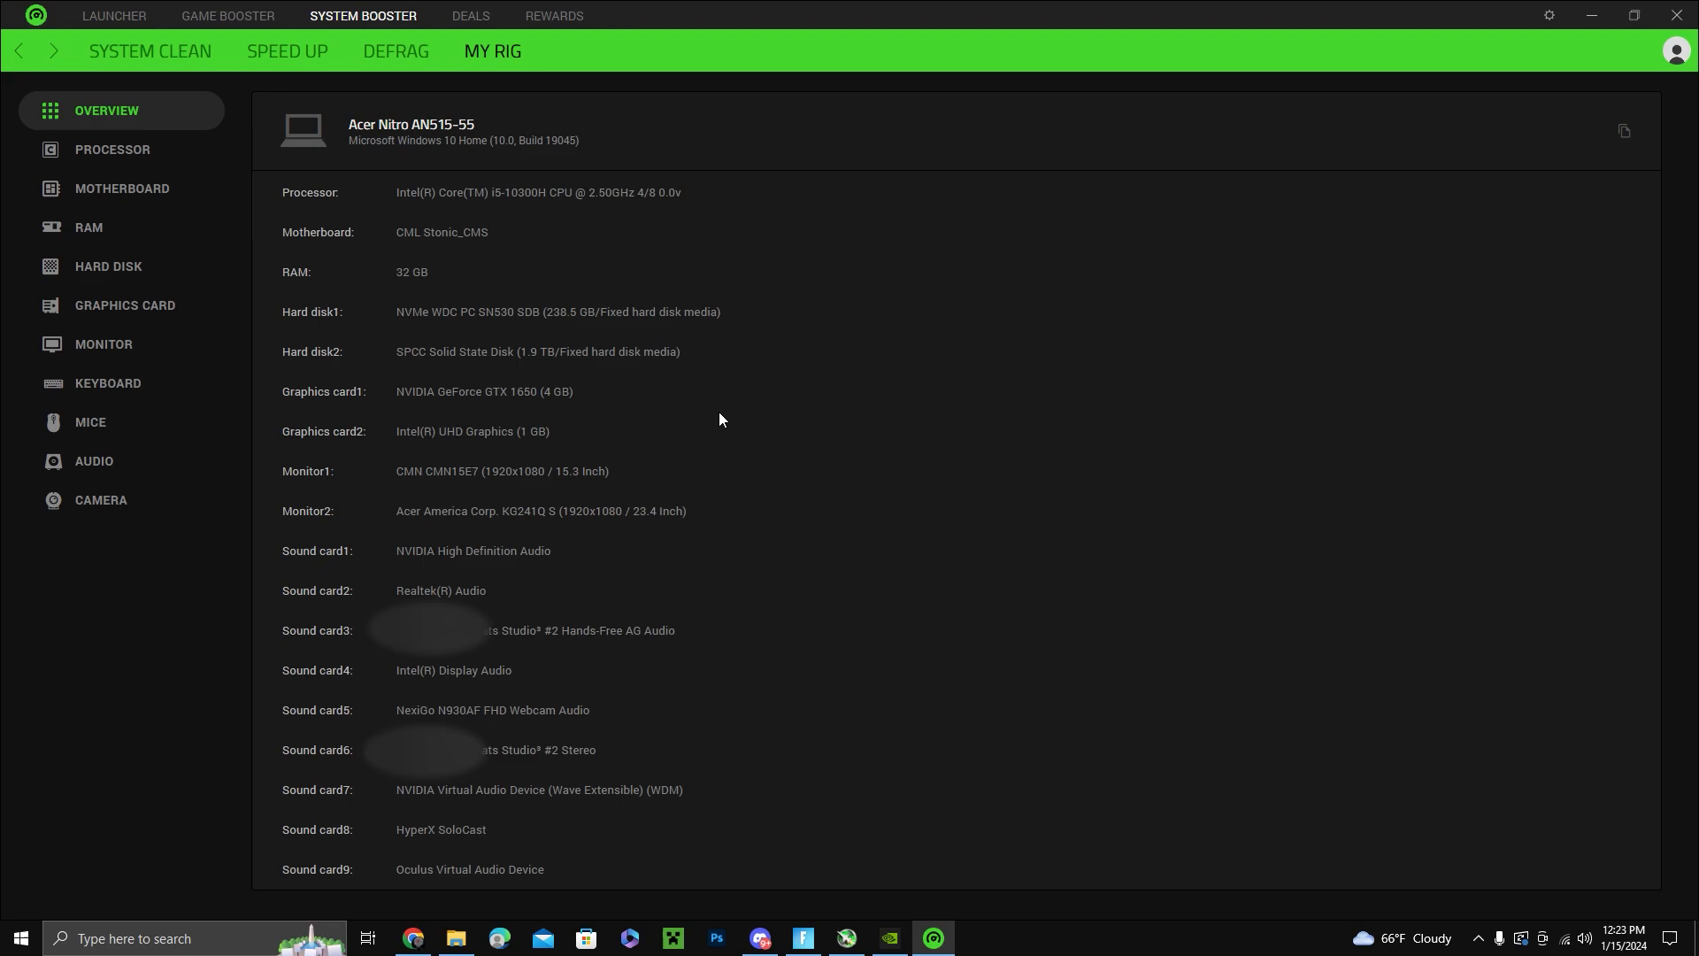
mouse_move(379, 414)
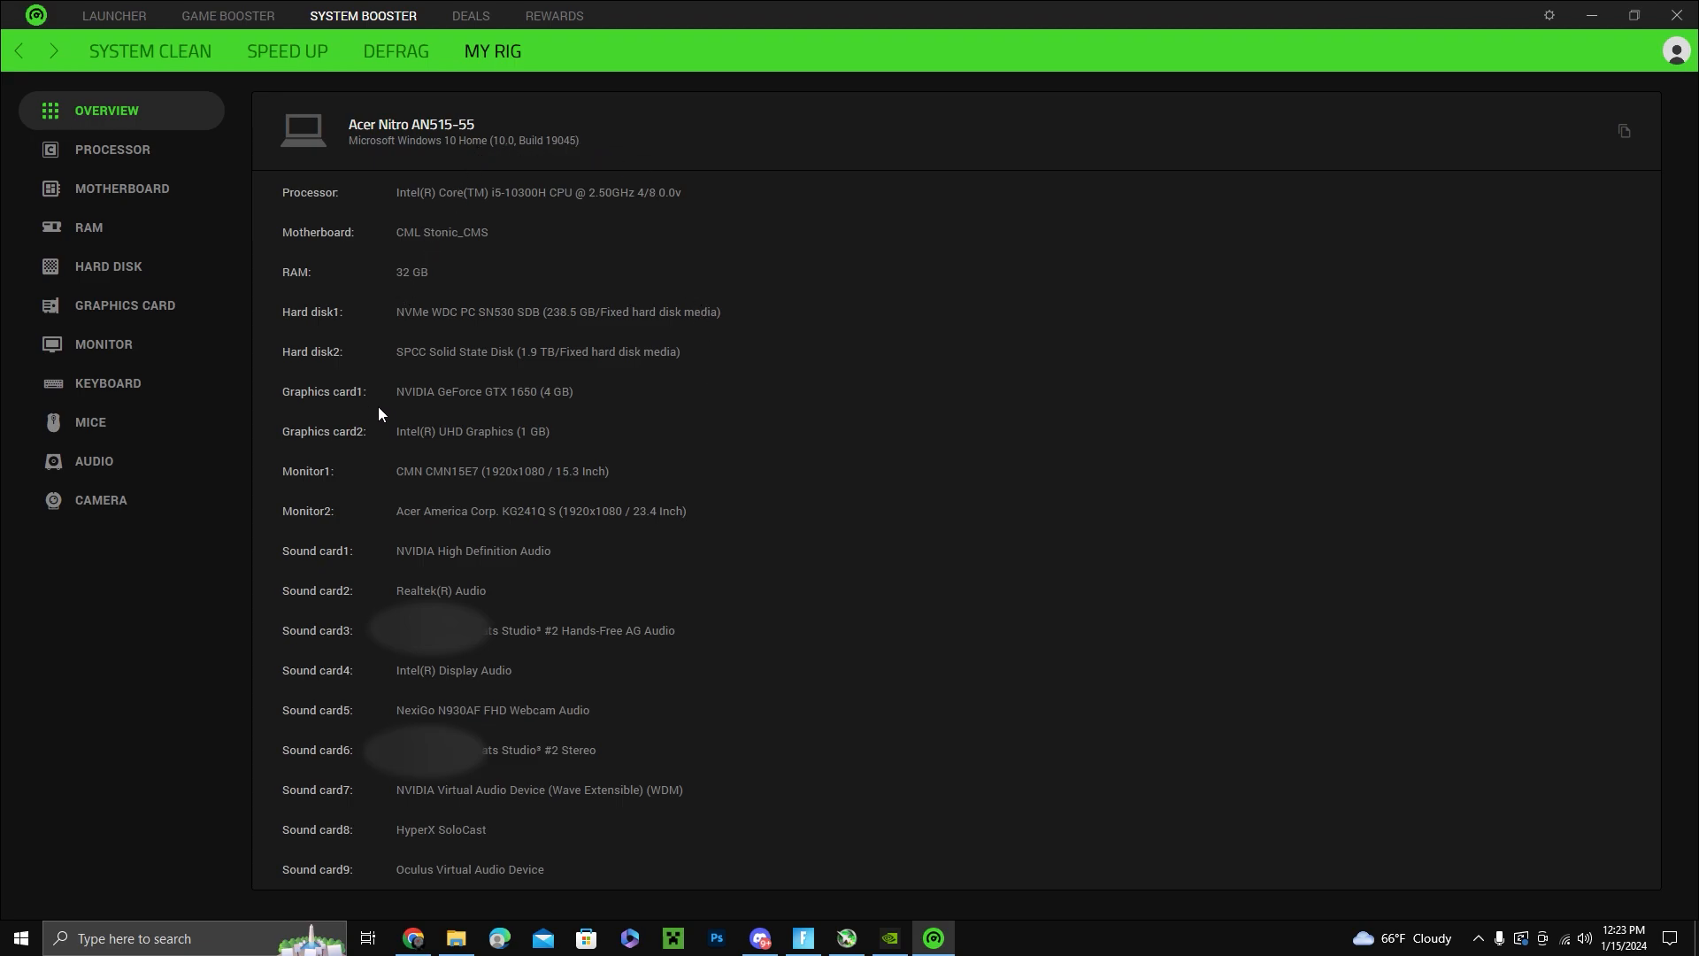
mouse_move(372, 538)
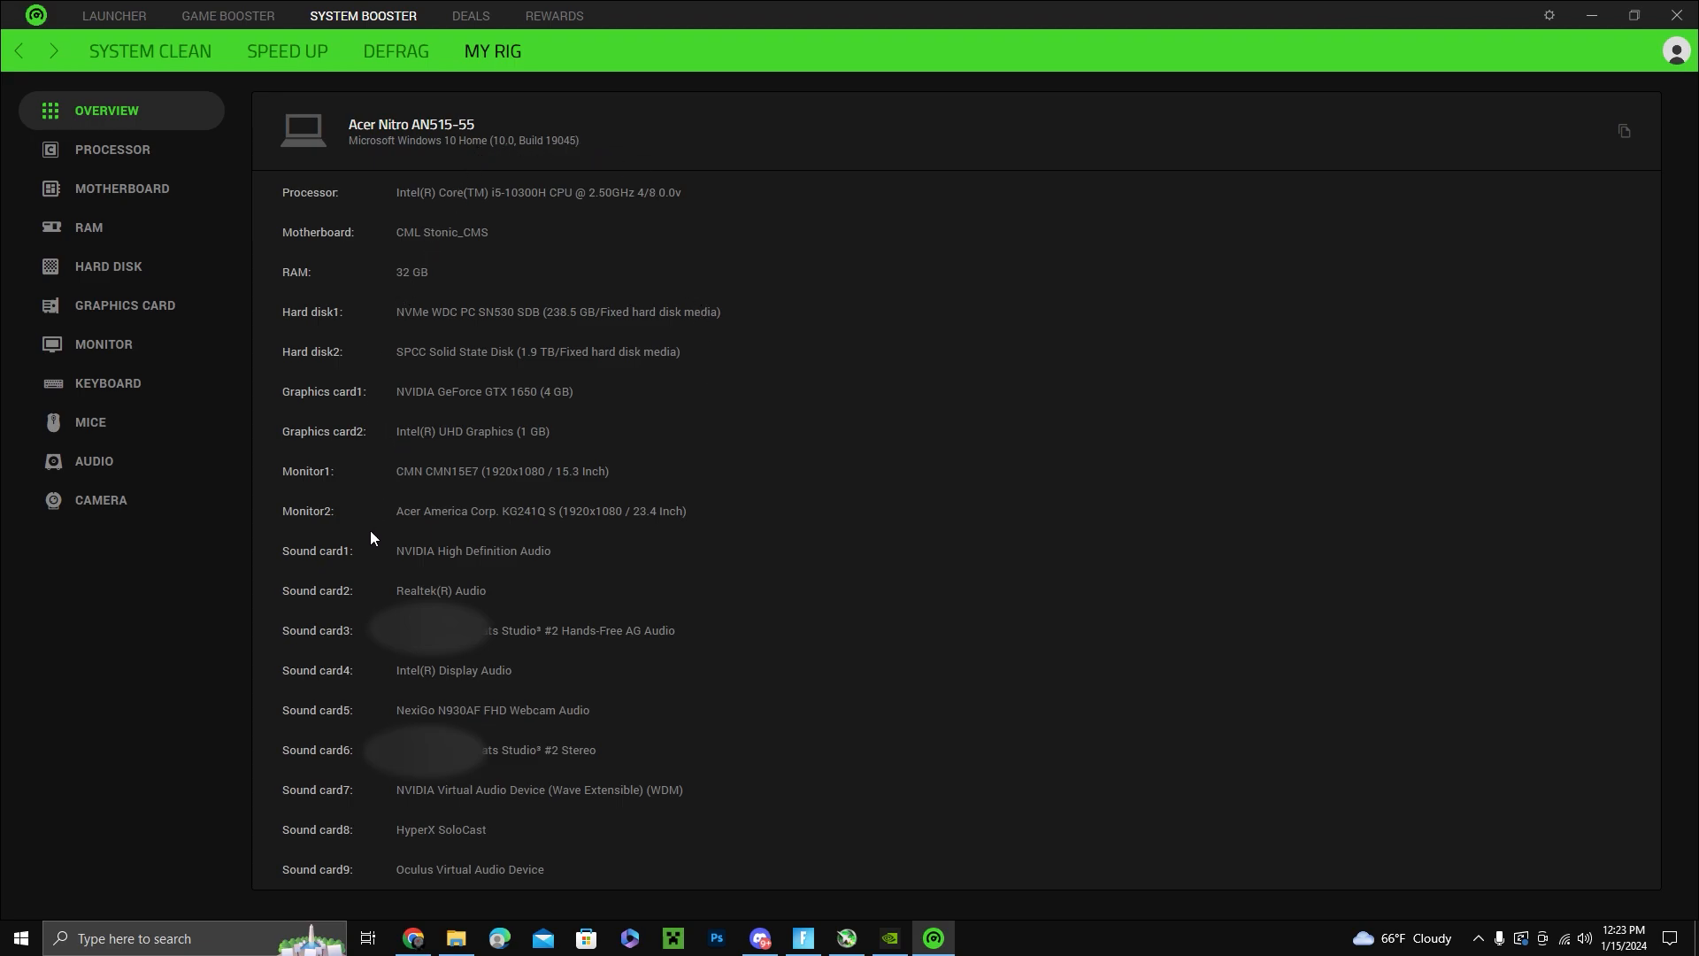